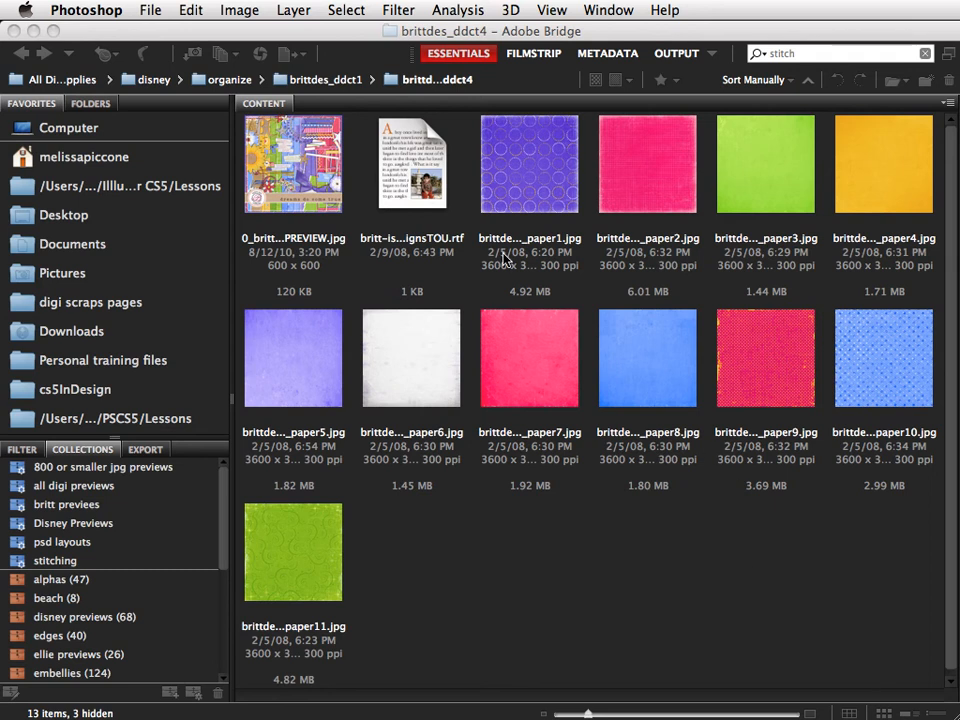
mouse_move(505, 258)
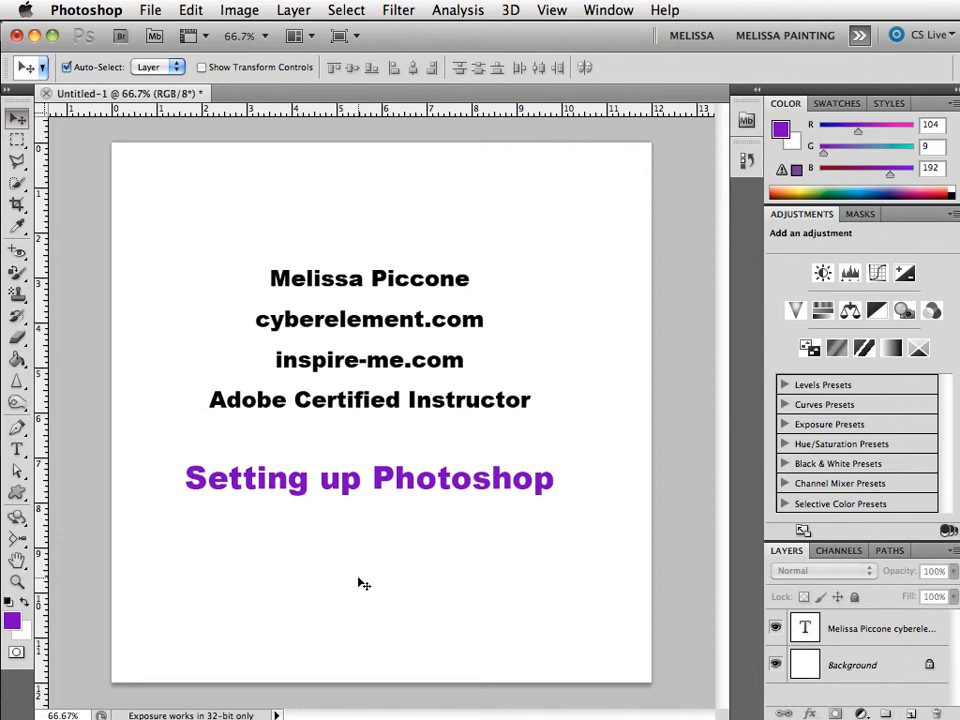
mouse_move(543, 274)
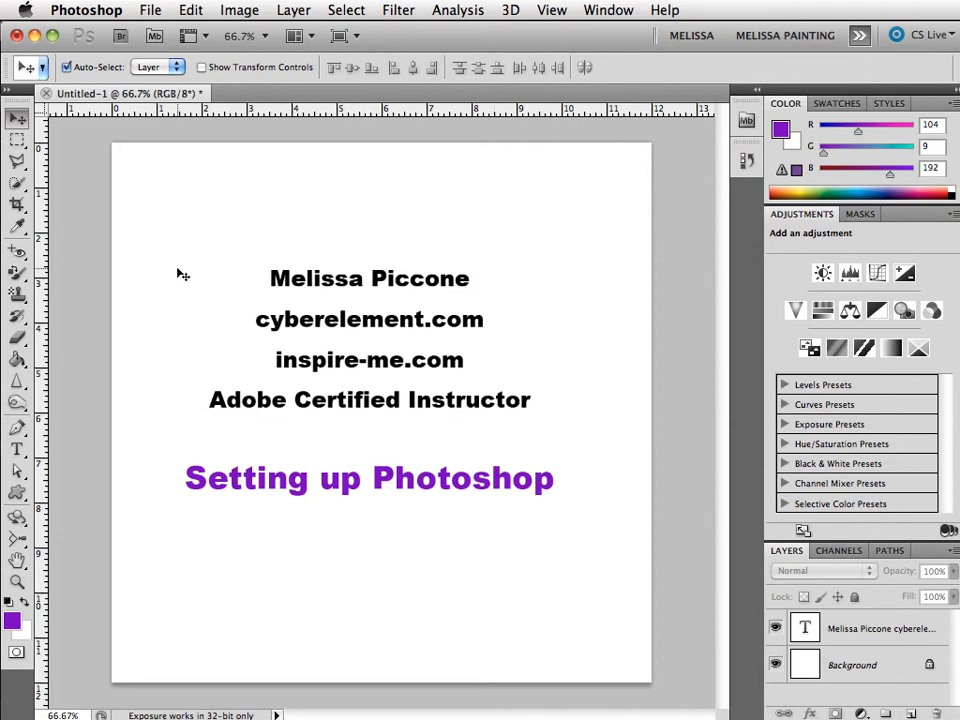
mouse_move(608, 277)
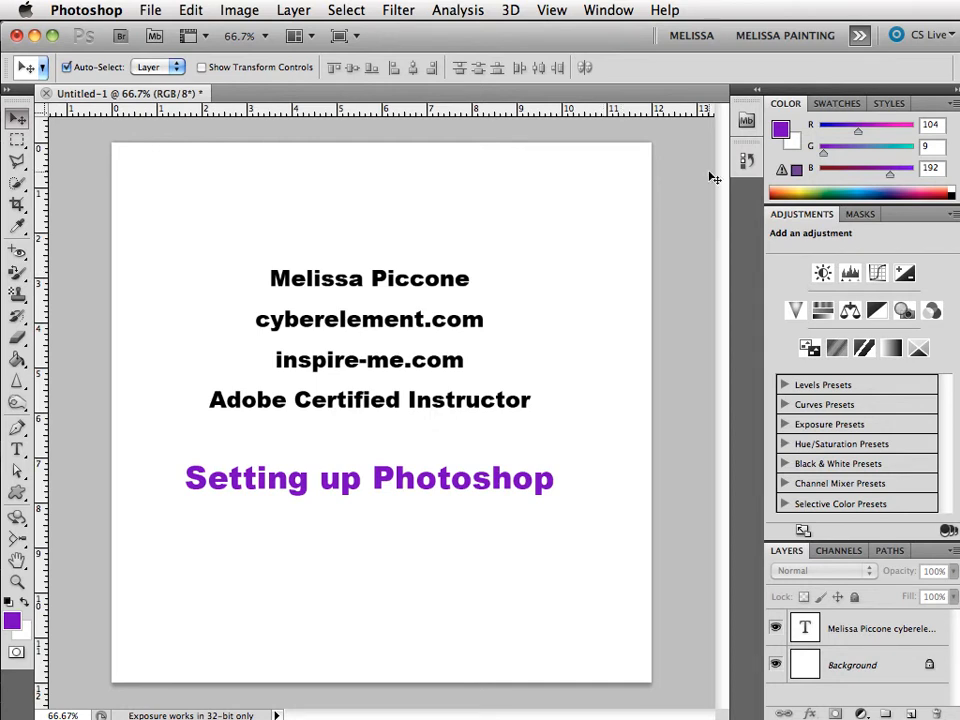
mouse_move(746, 122)
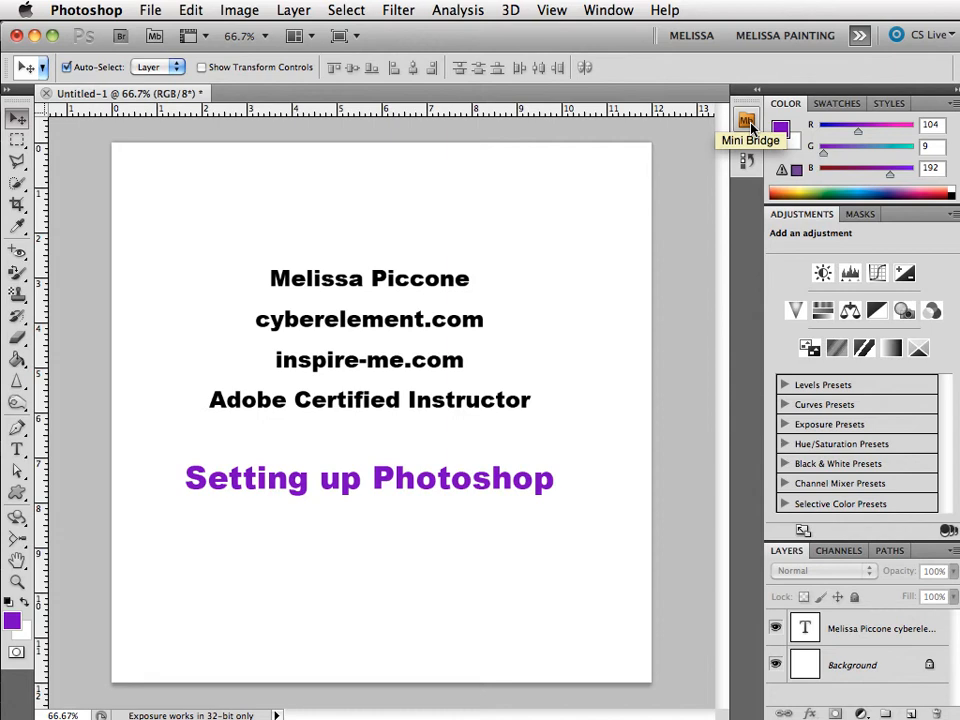
click(746, 122)
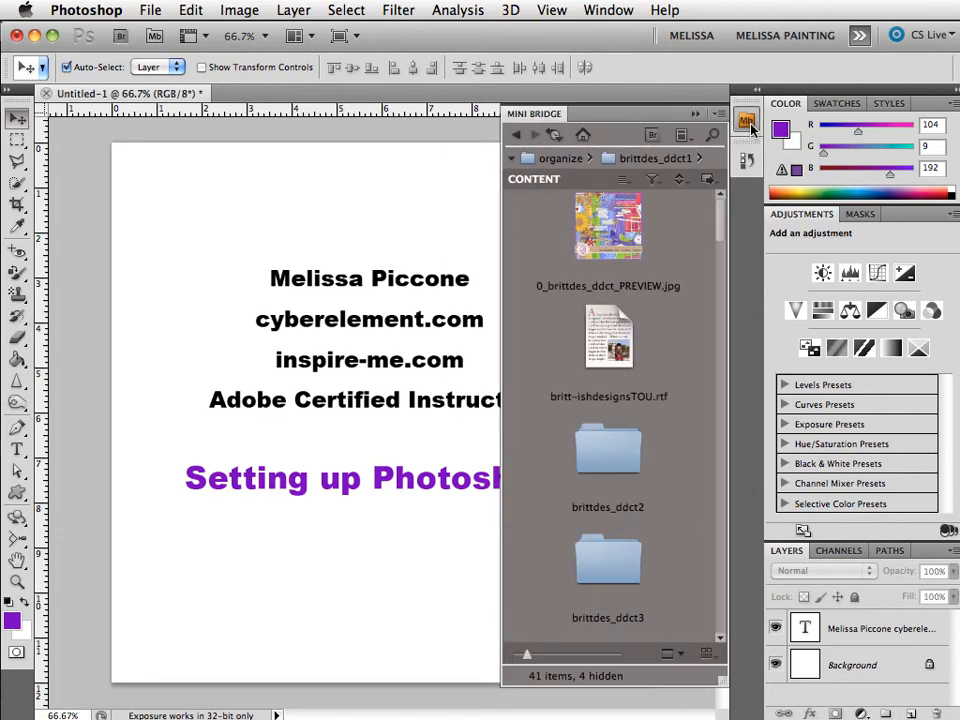
click(747, 120)
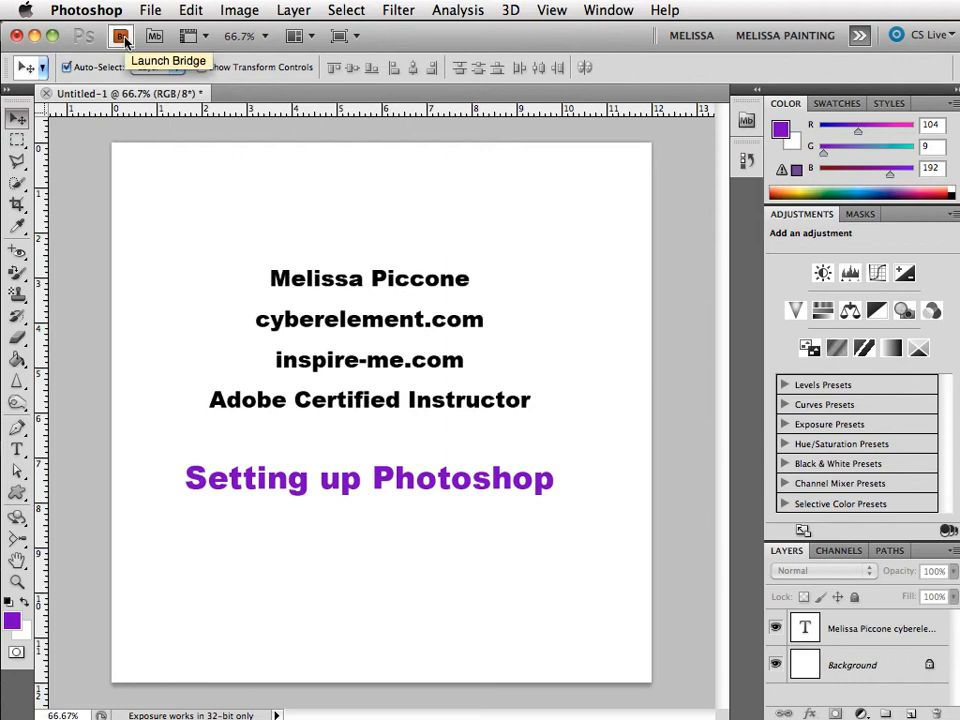
click(120, 36)
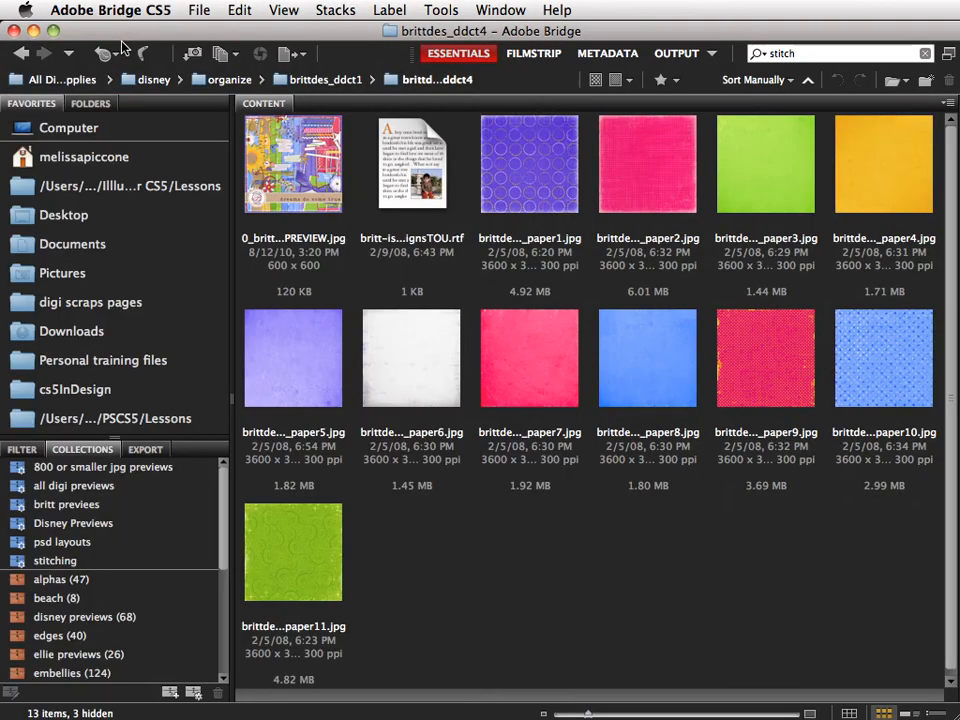
mouse_move(230, 208)
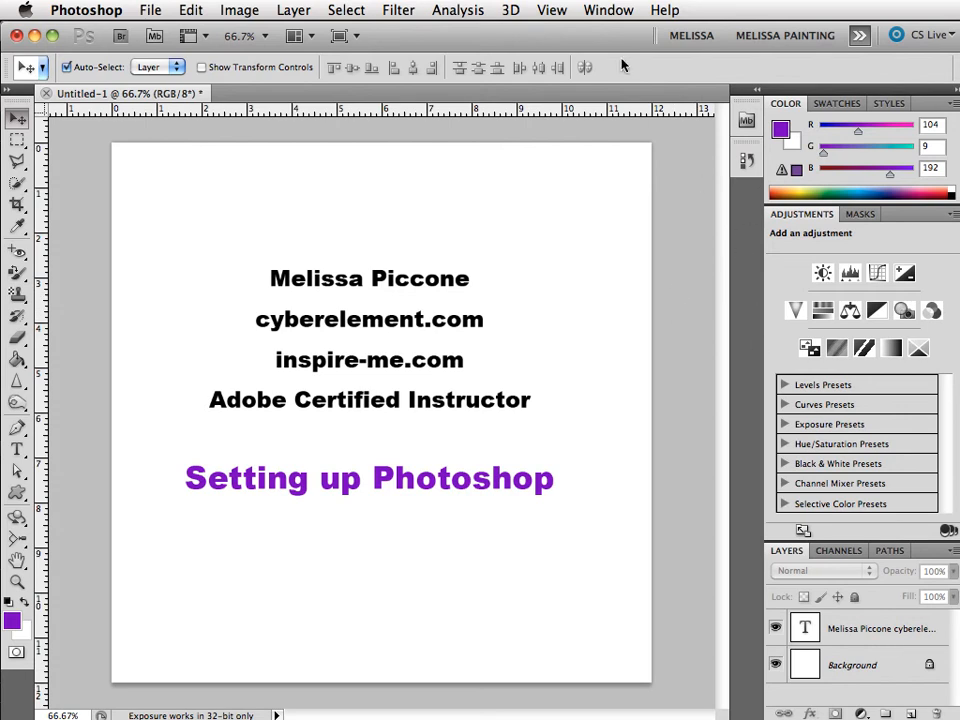
Open Photoshop's Window menu to reach the History panel entry
click(608, 10)
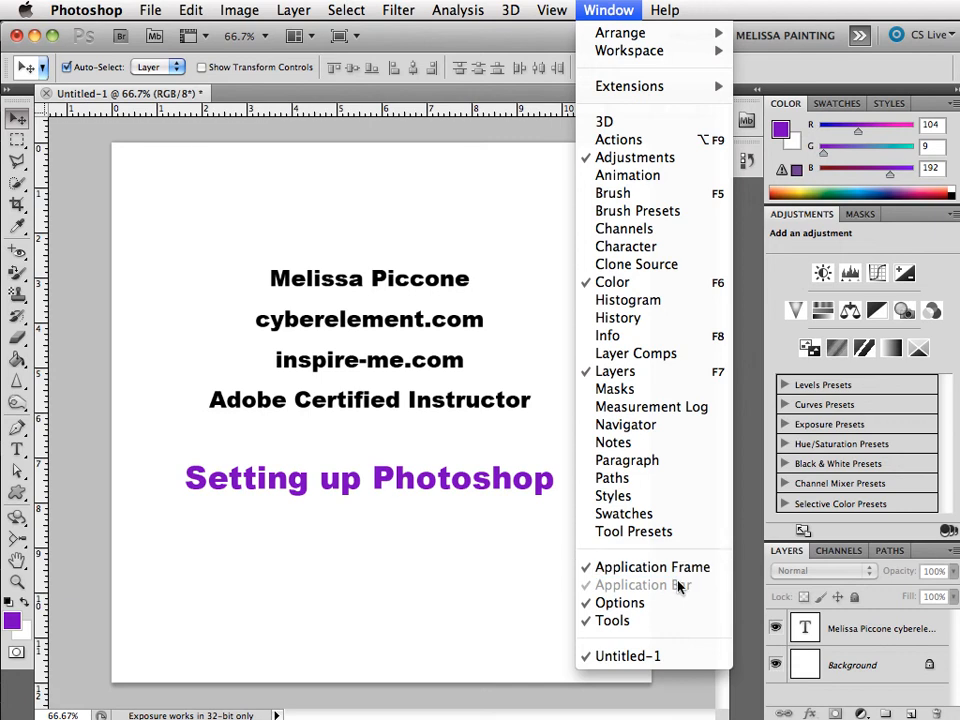
mouse_move(651, 567)
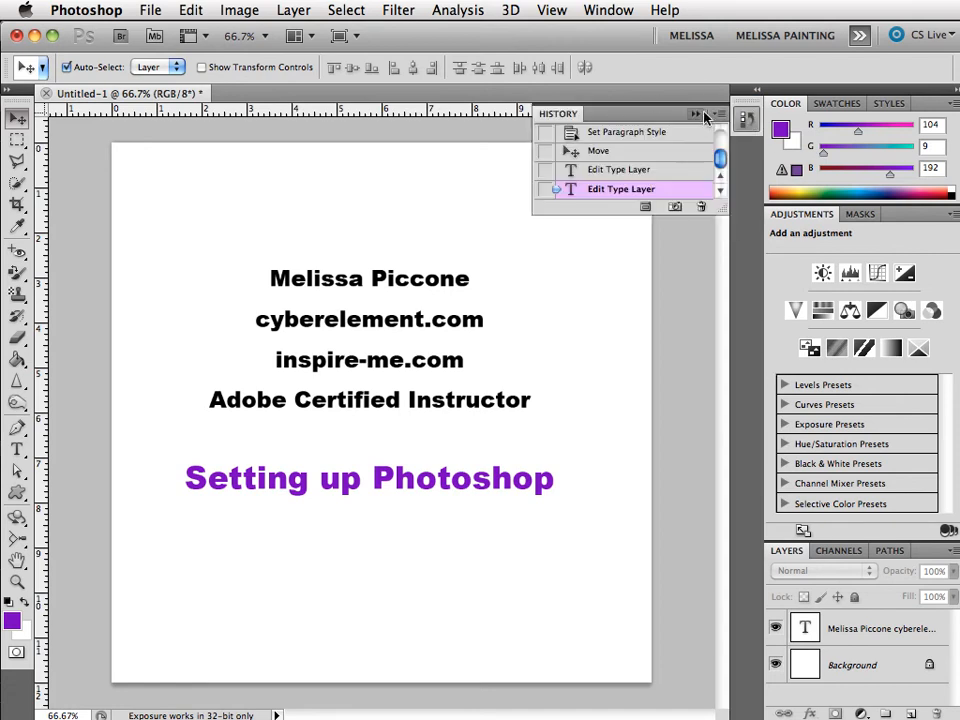
Close the History tab group and discard Untitled-1 without saving
click(697, 114)
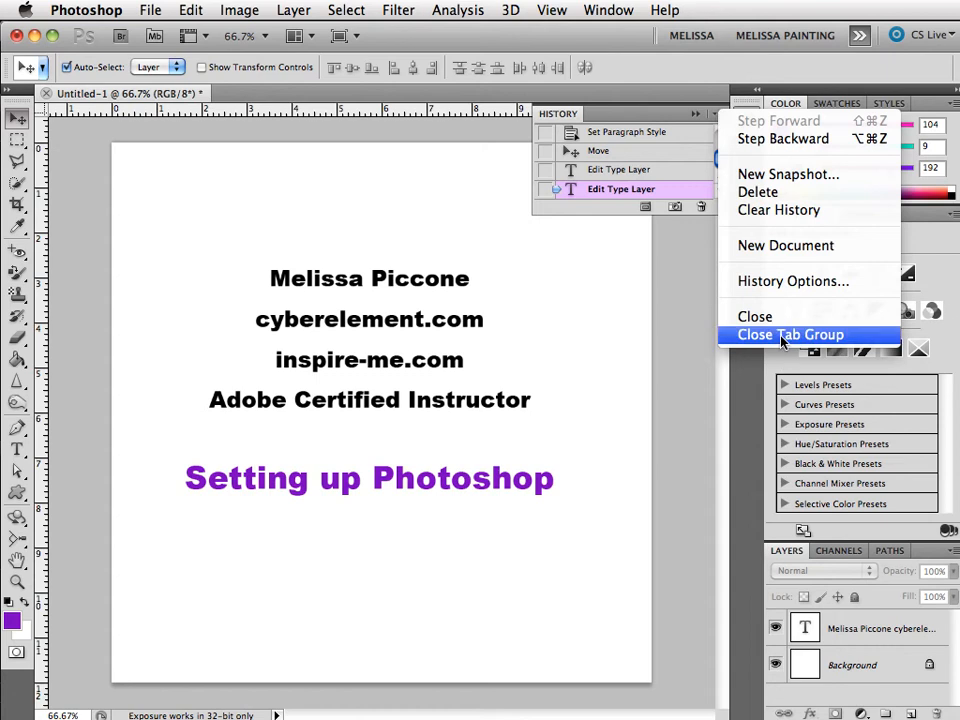
click(789, 334)
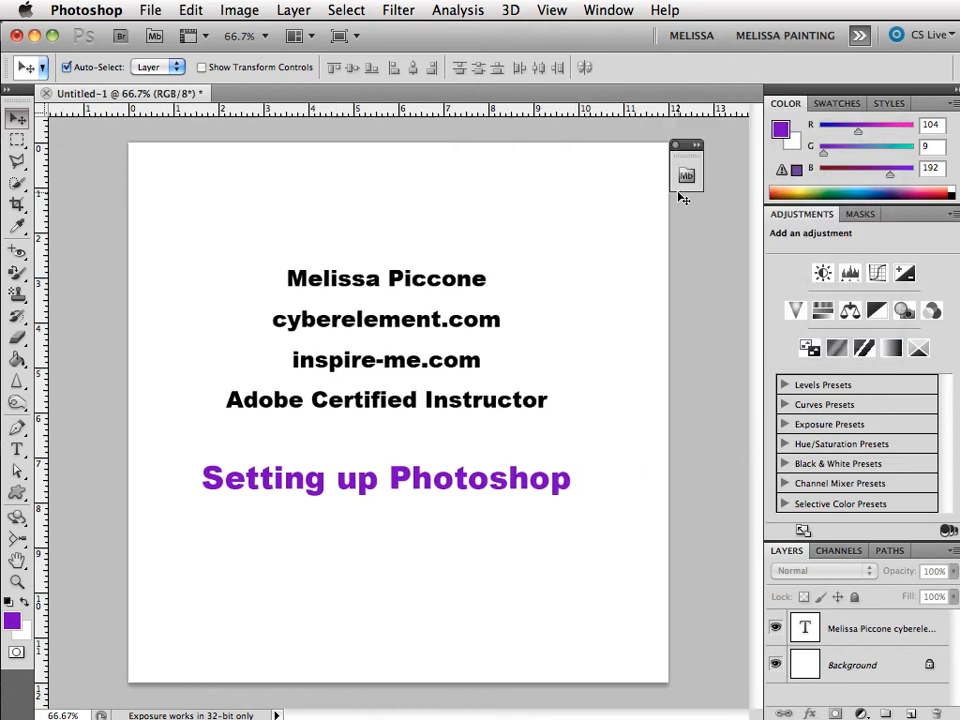
mouse_move(147, 131)
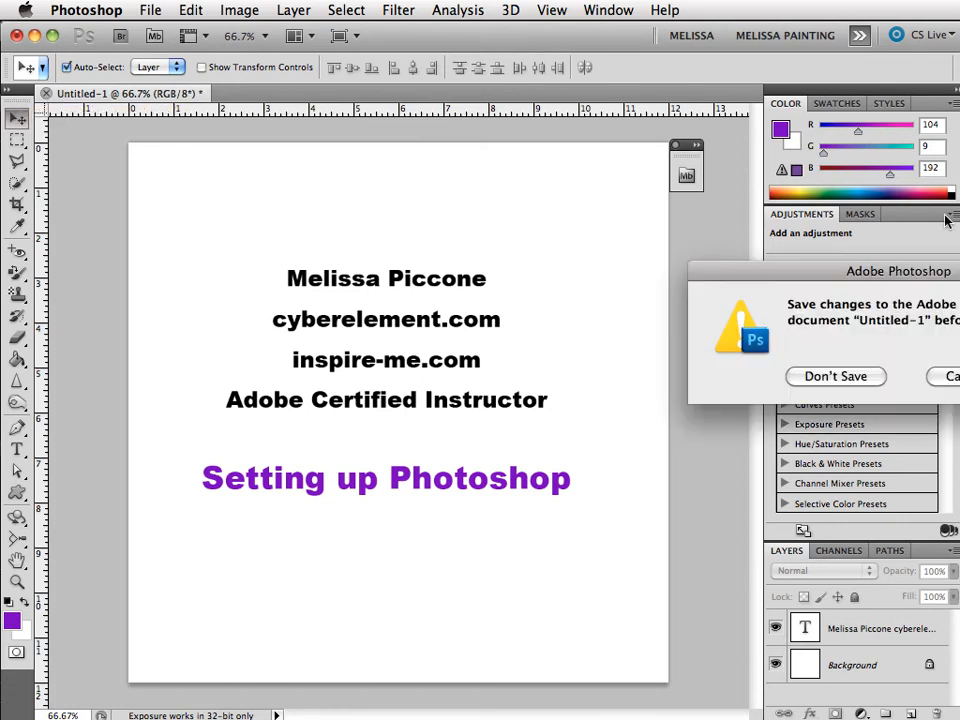
click(835, 376)
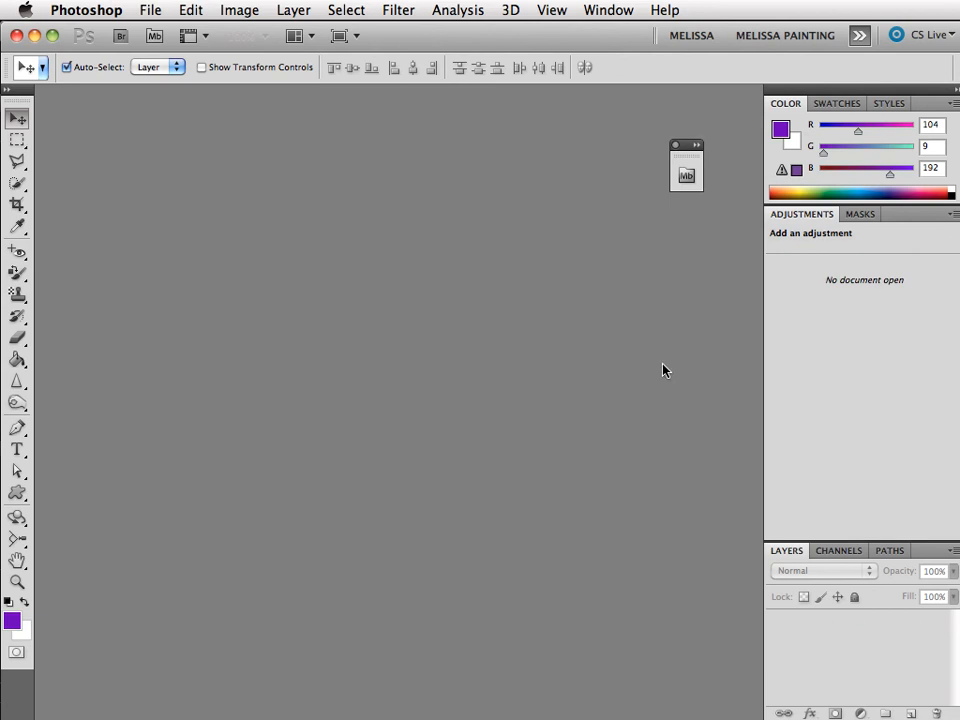
Pull out and expand Mini Bridge, then dock it as a full-width bottom strip
drag(686, 165, 324, 192)
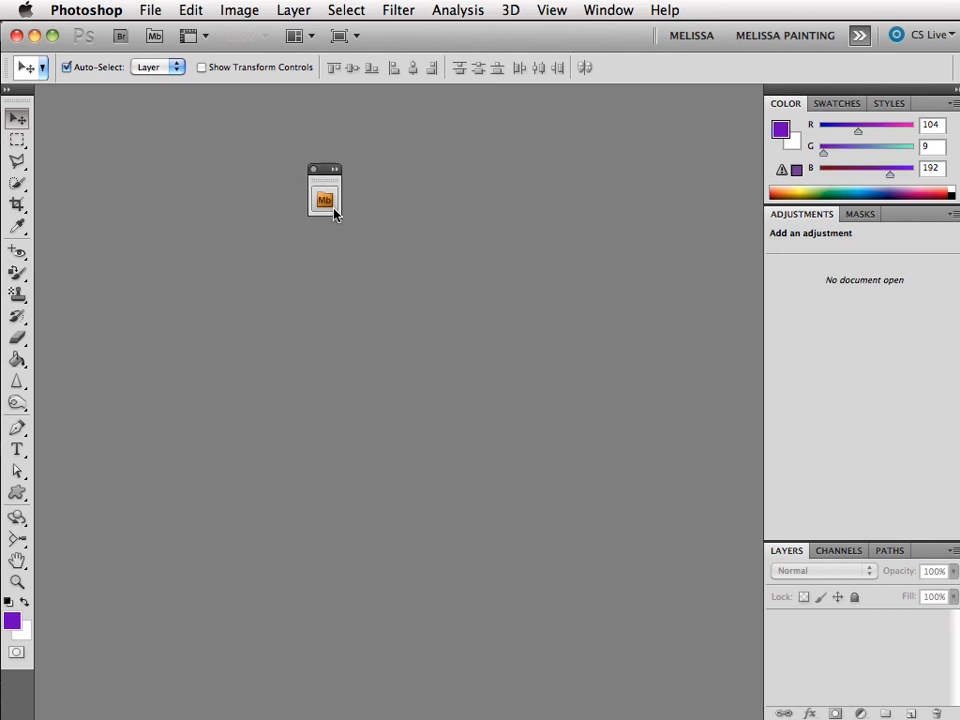
click(324, 199)
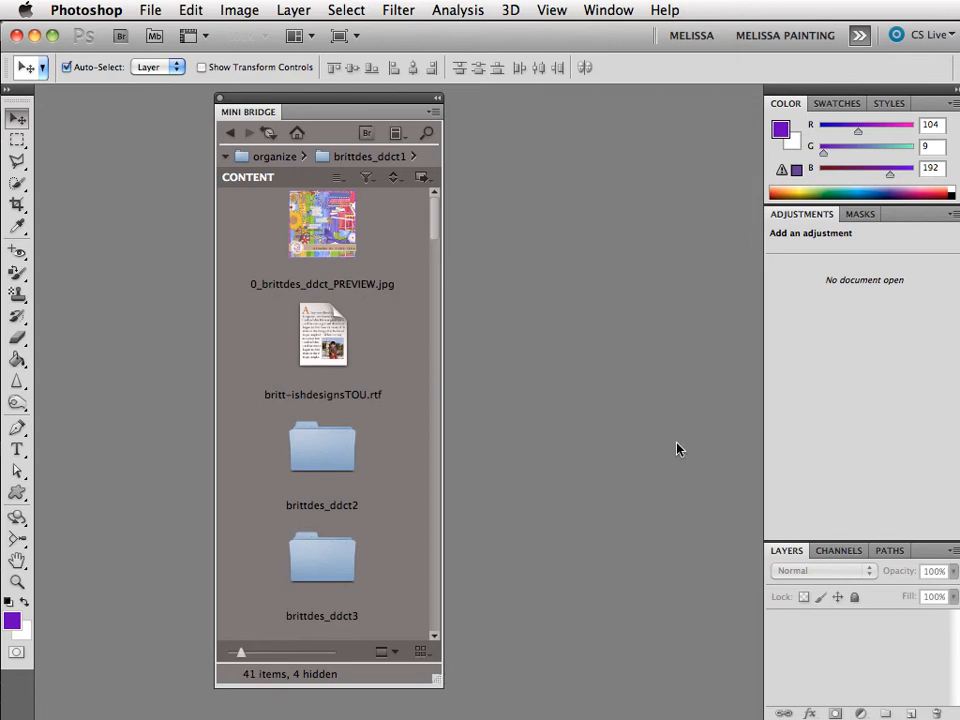
mouse_move(440, 690)
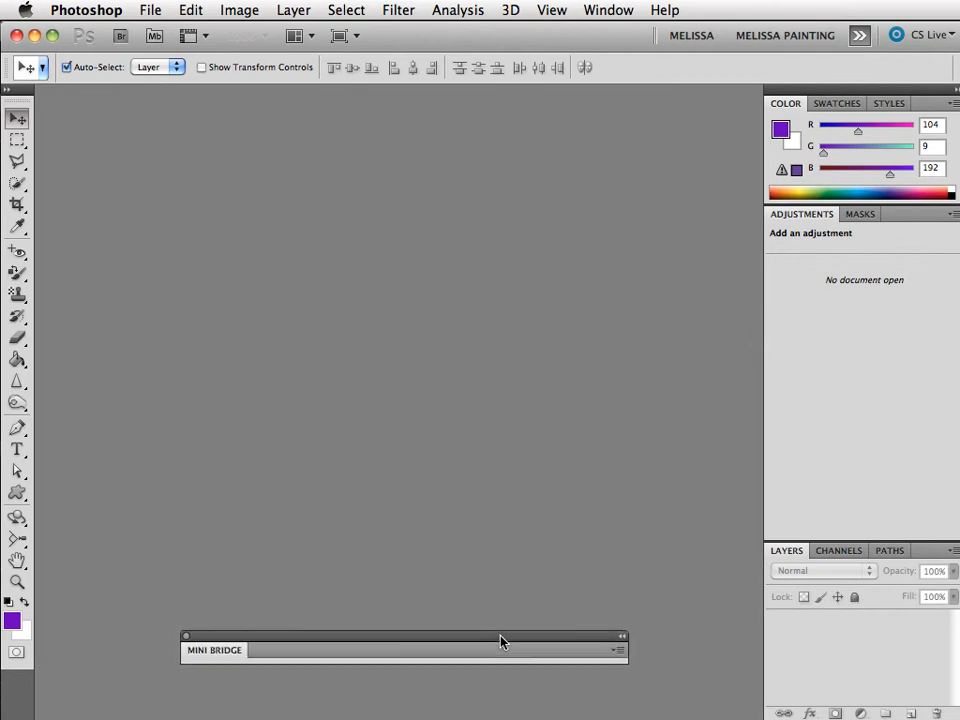
drag(503, 641, 492, 710)
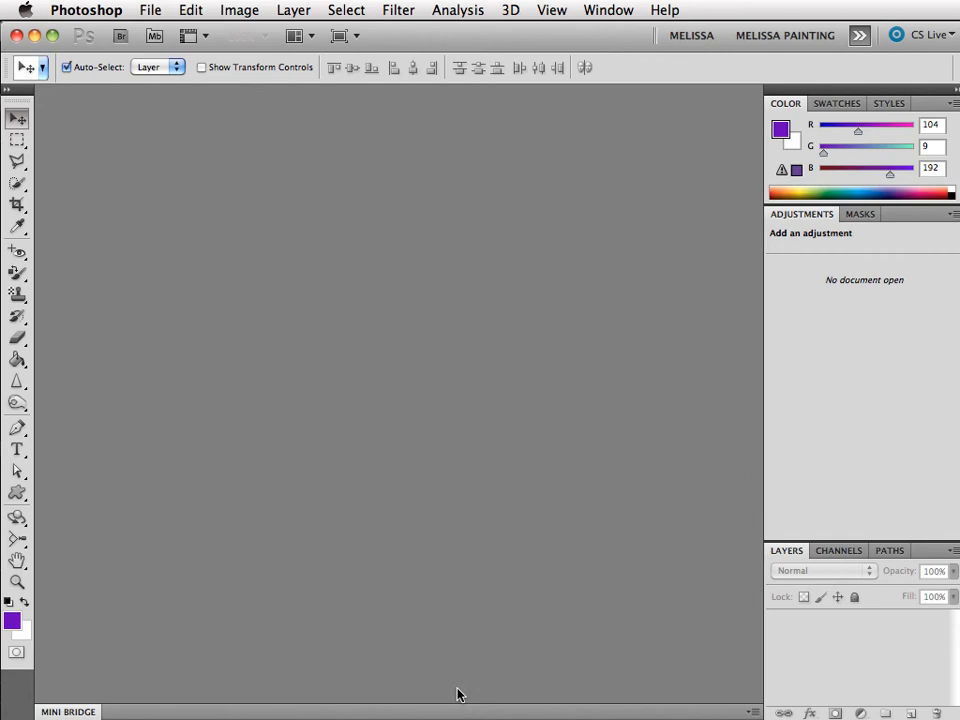
Expand the docked Mini Bridge strip upward to show the scrapbook thumbnails
click(67, 711)
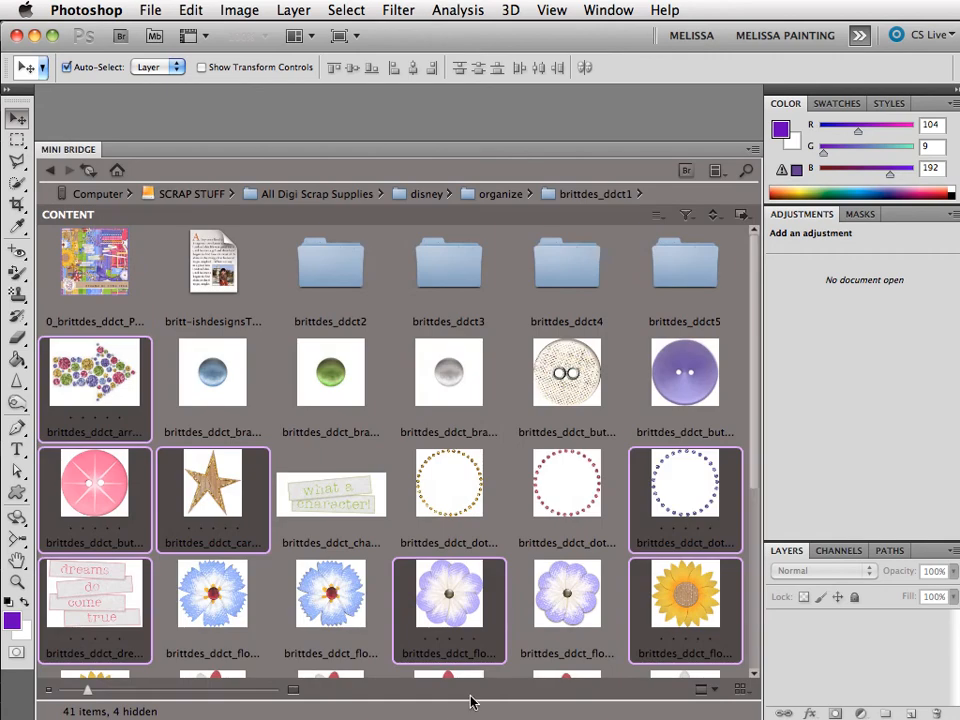
mouse_move(508, 164)
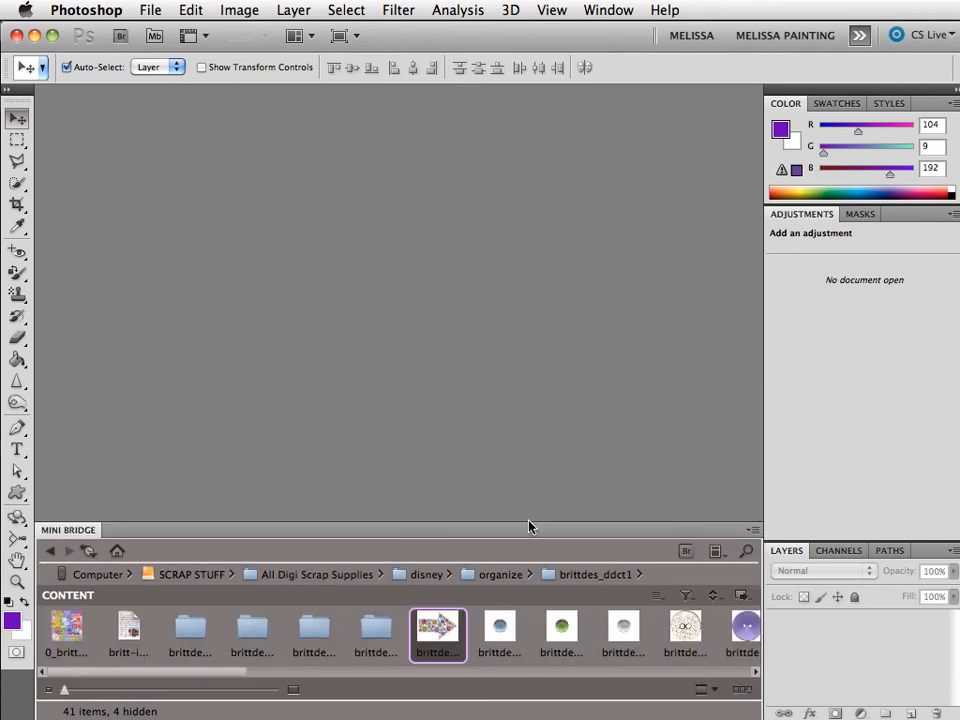
mouse_move(363, 574)
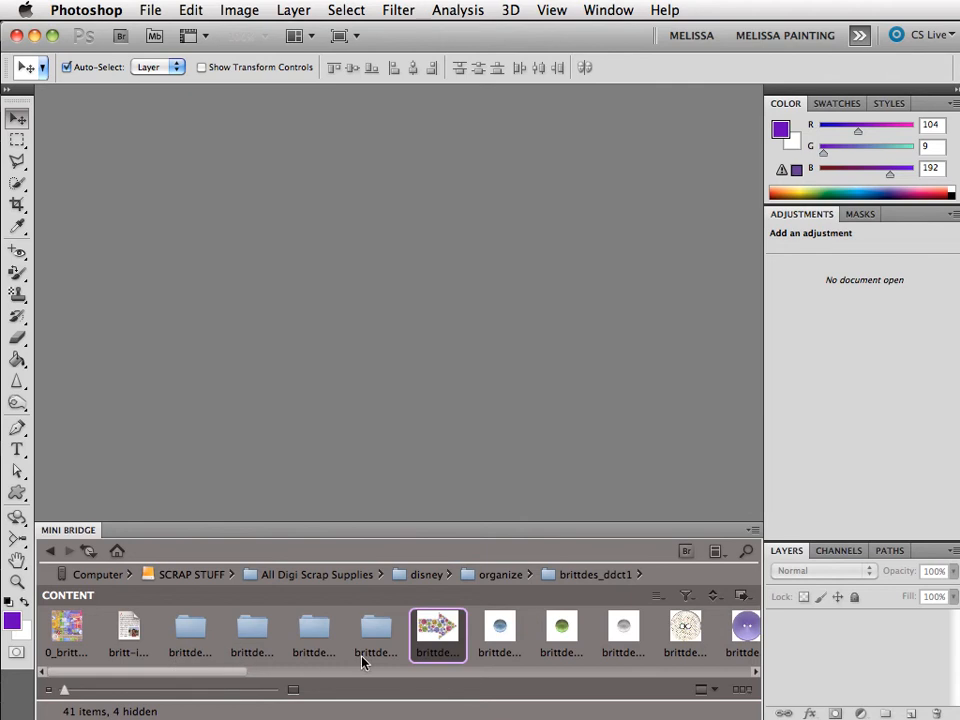
mouse_move(347, 566)
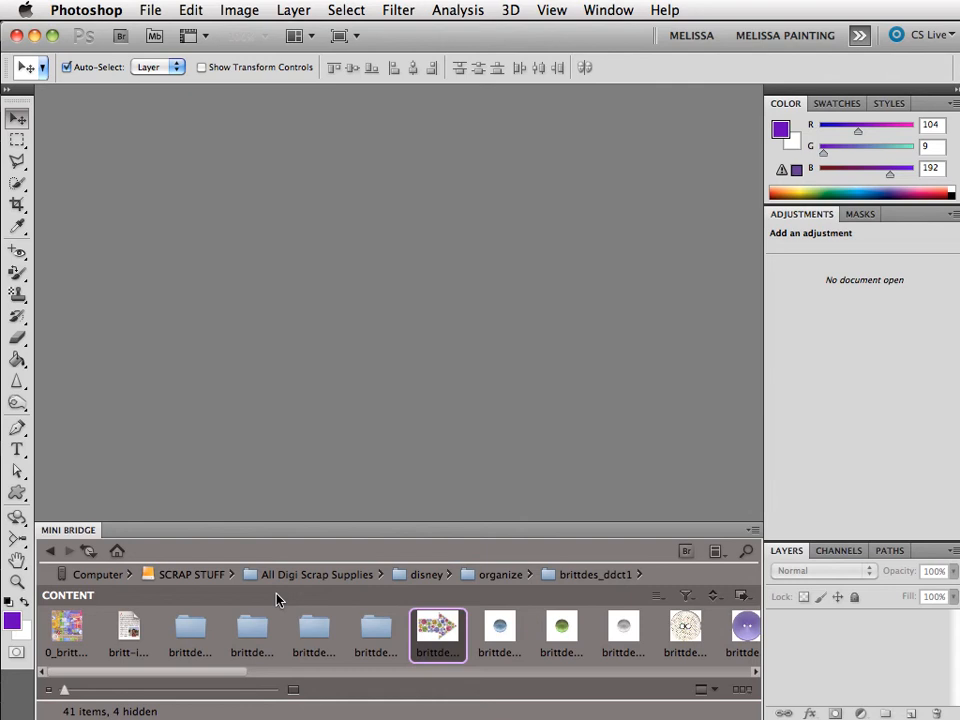
mouse_move(285, 600)
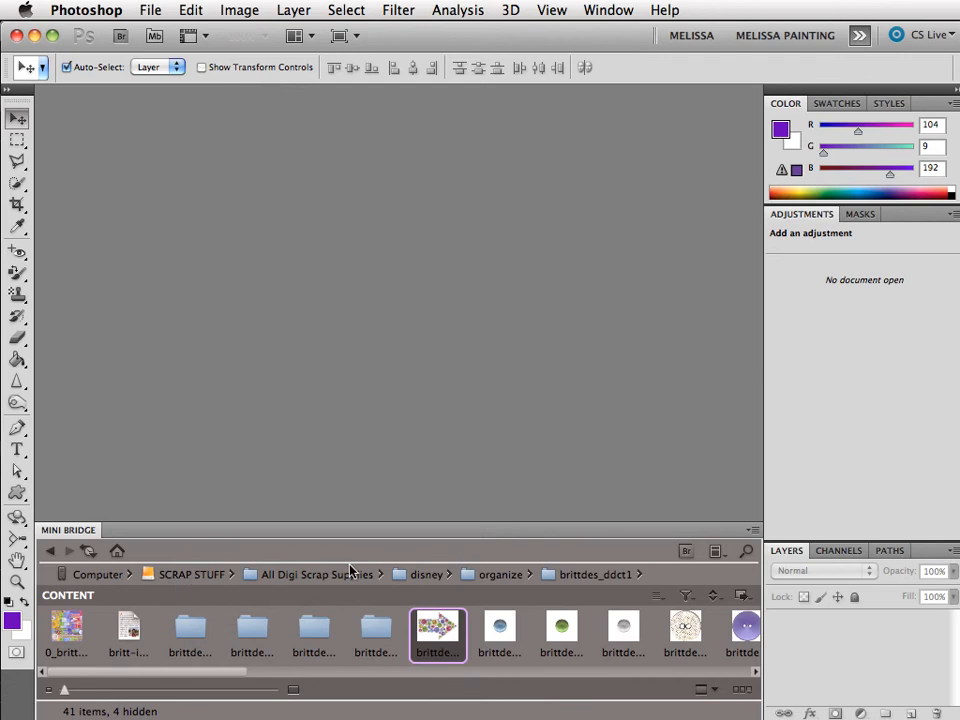
mouse_move(595, 655)
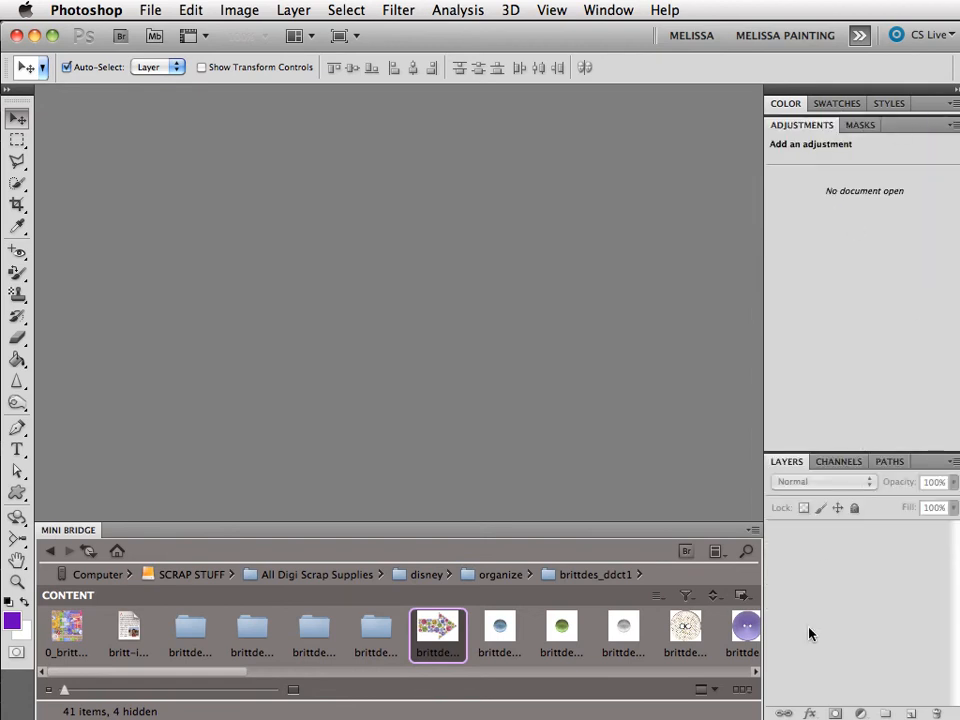
mouse_move(753, 264)
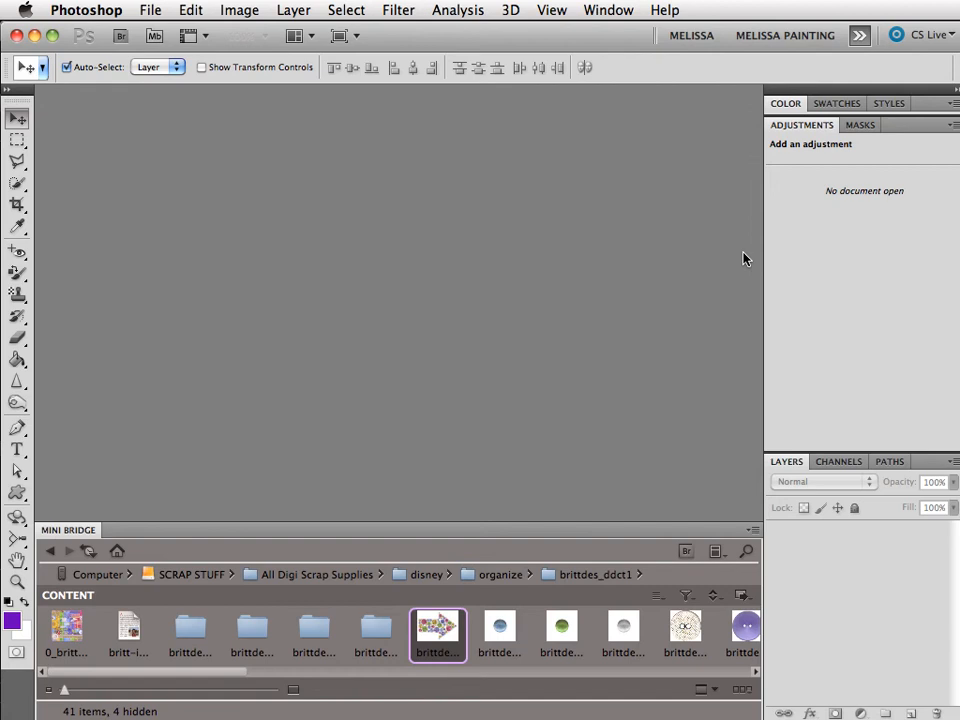
mouse_move(682, 234)
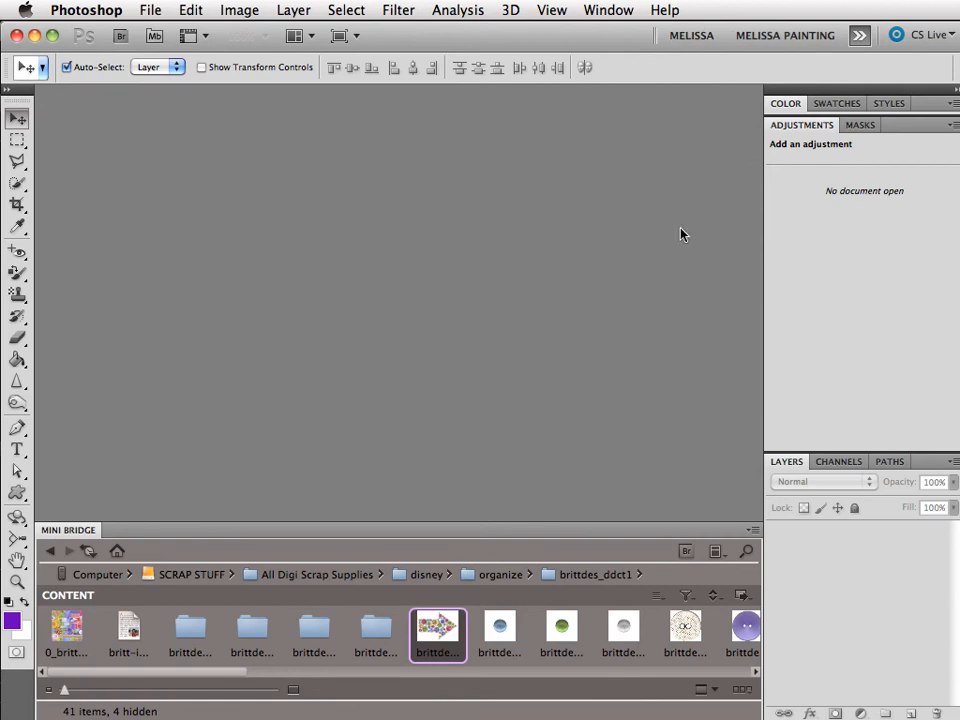
Save the panel layout as the workspace 'melissa', replacing the existing one
click(858, 35)
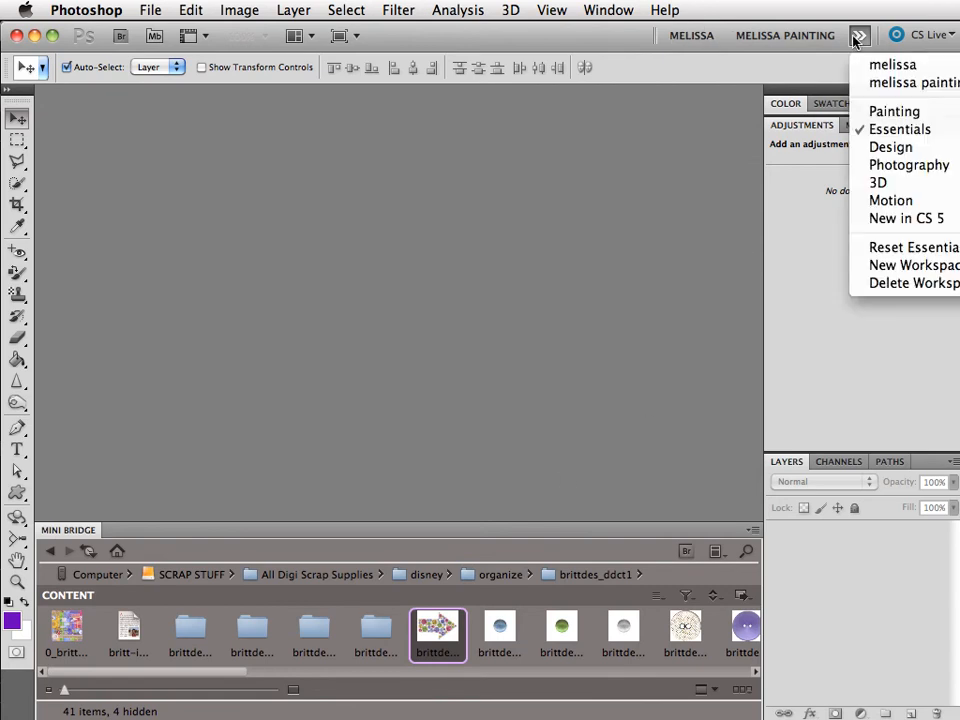
mouse_move(912, 265)
text(m)
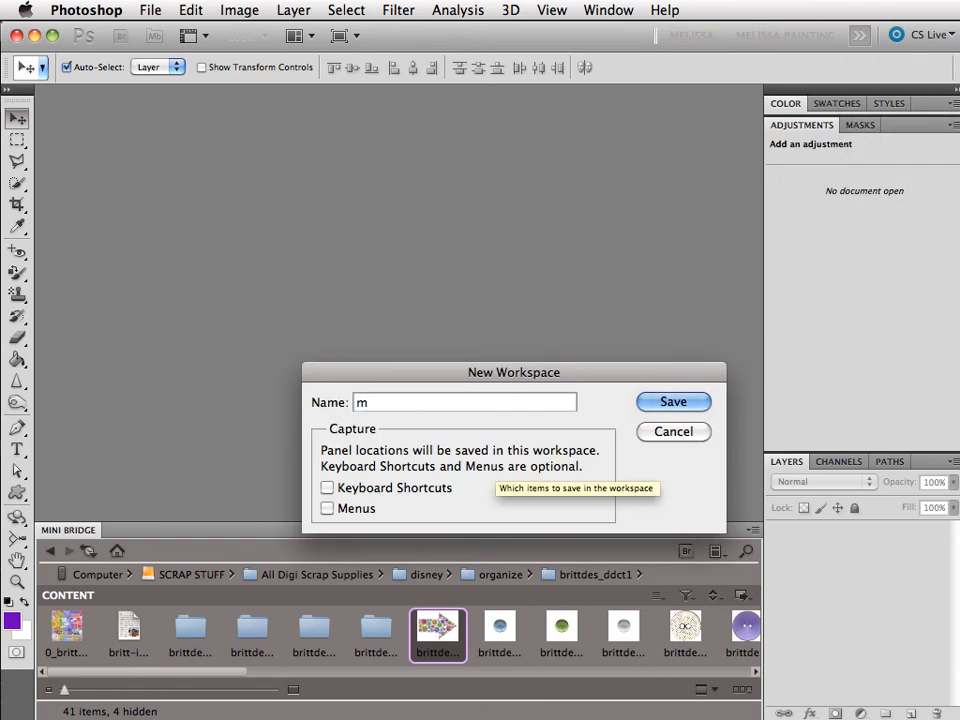
text(elissa)
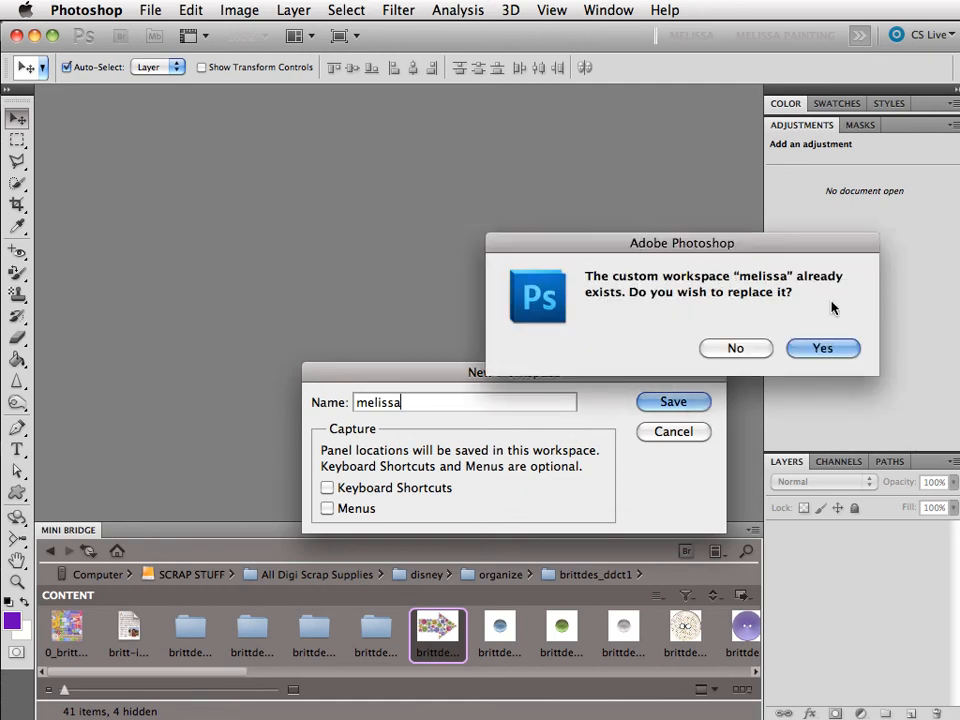
click(822, 348)
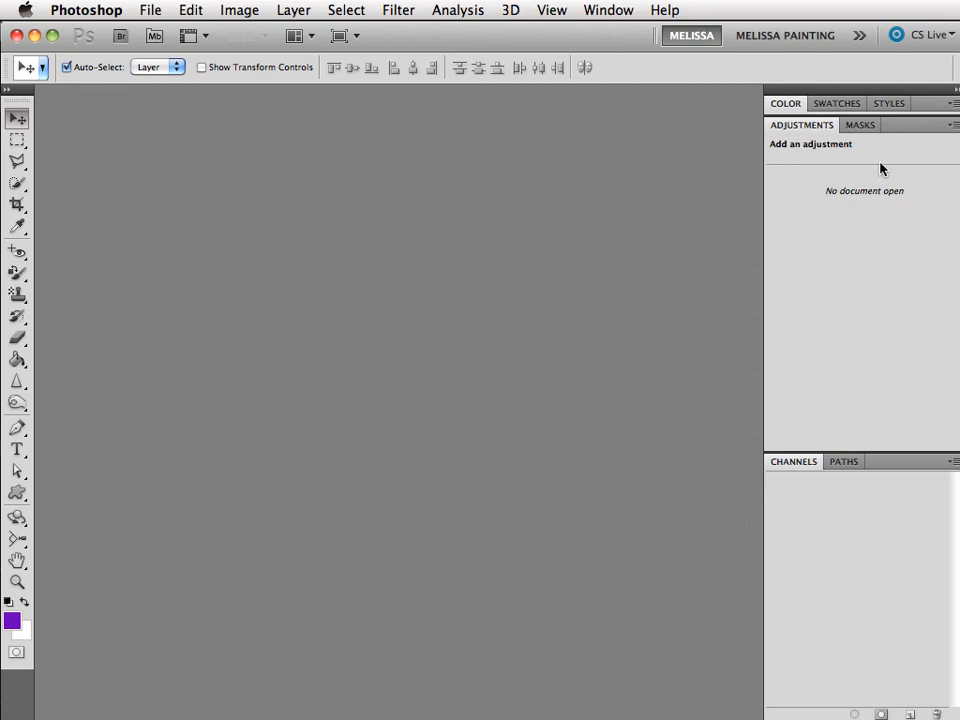
mouse_move(850, 83)
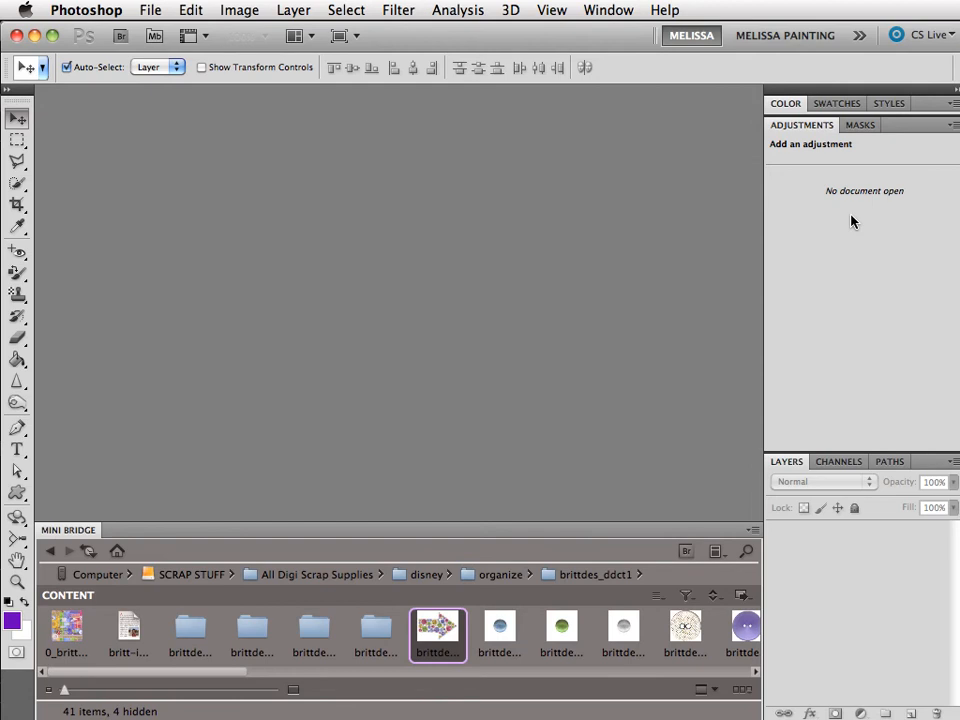
mouse_move(464, 338)
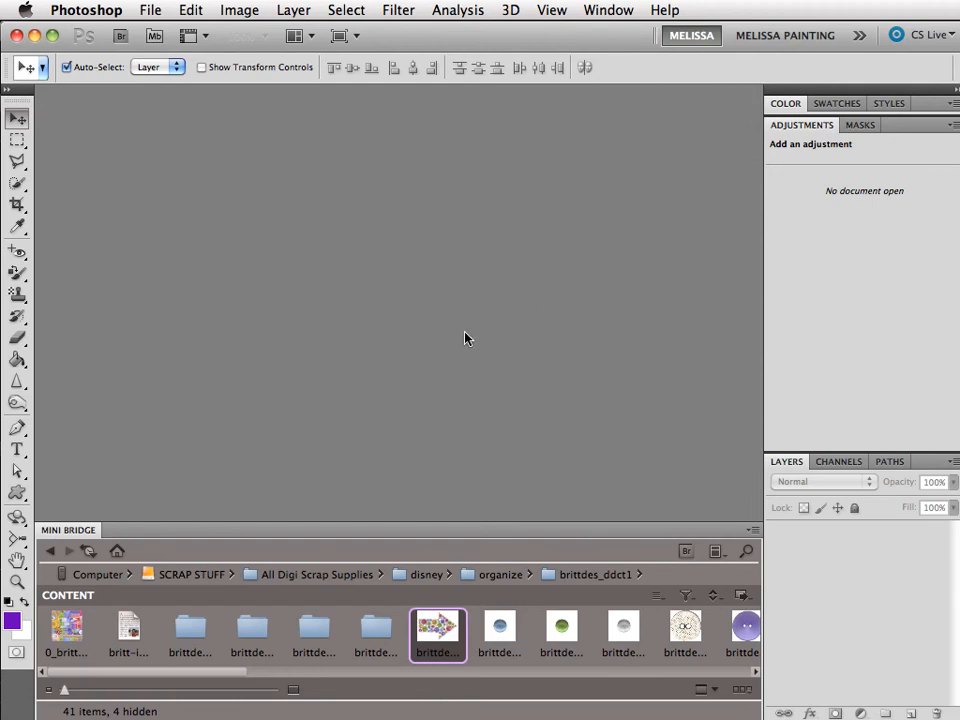
mouse_move(589, 191)
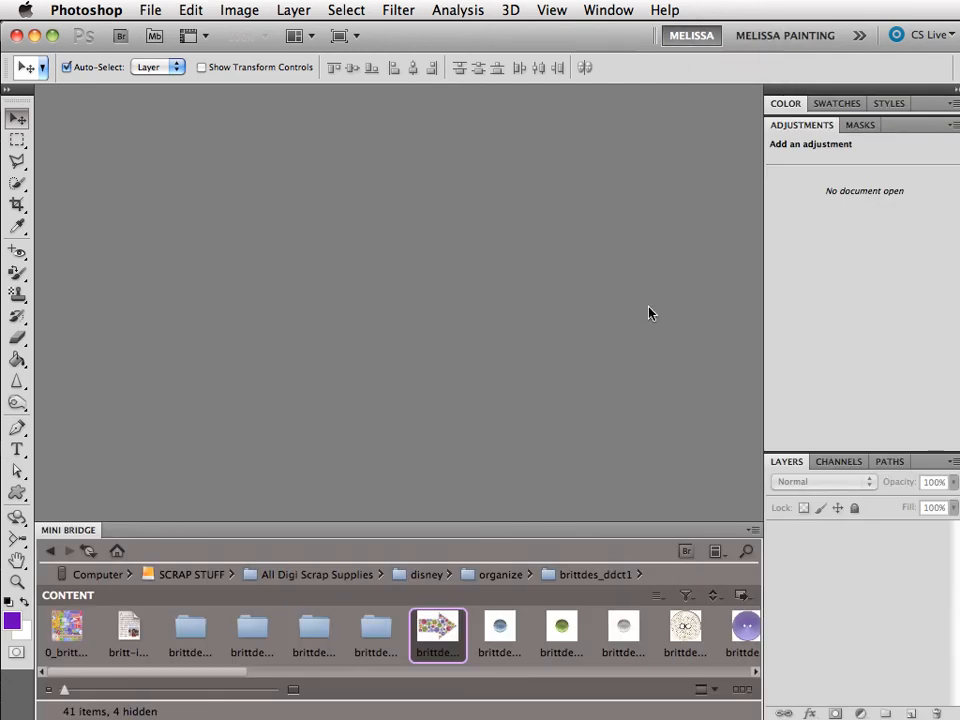
mouse_move(575, 291)
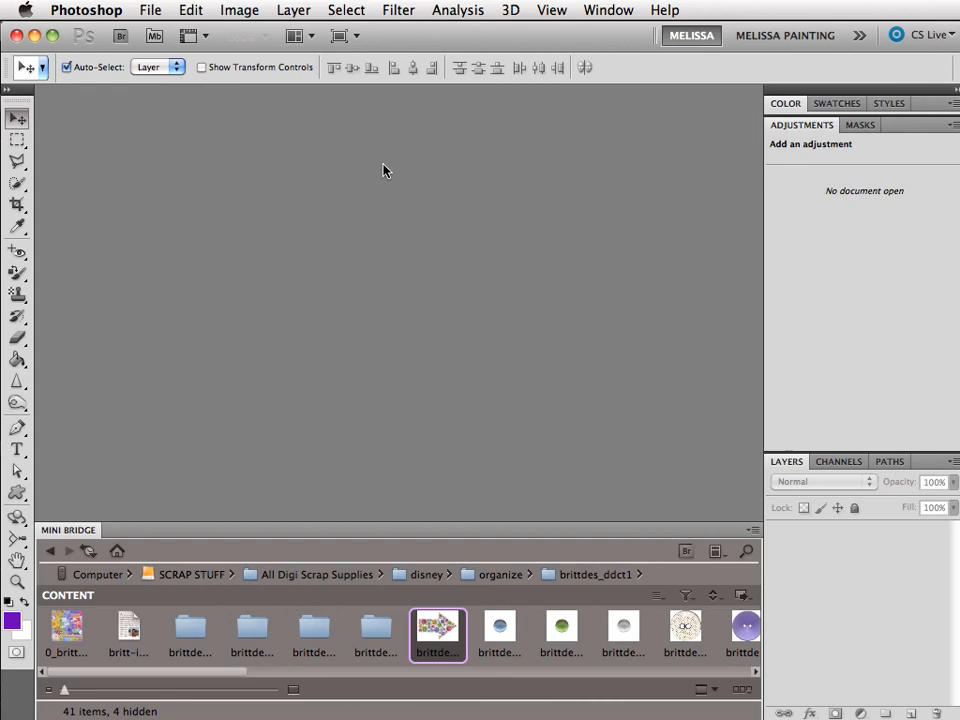
Launch Adobe Bridge from the Br button to browse the brittdes_ddct4 papers
click(120, 35)
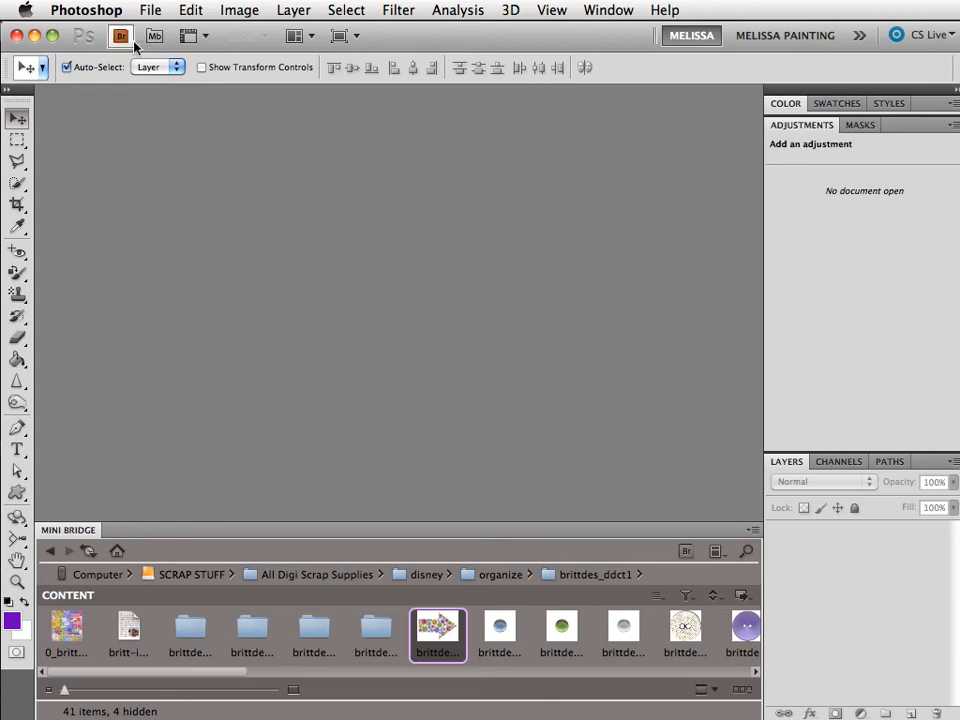
click(120, 35)
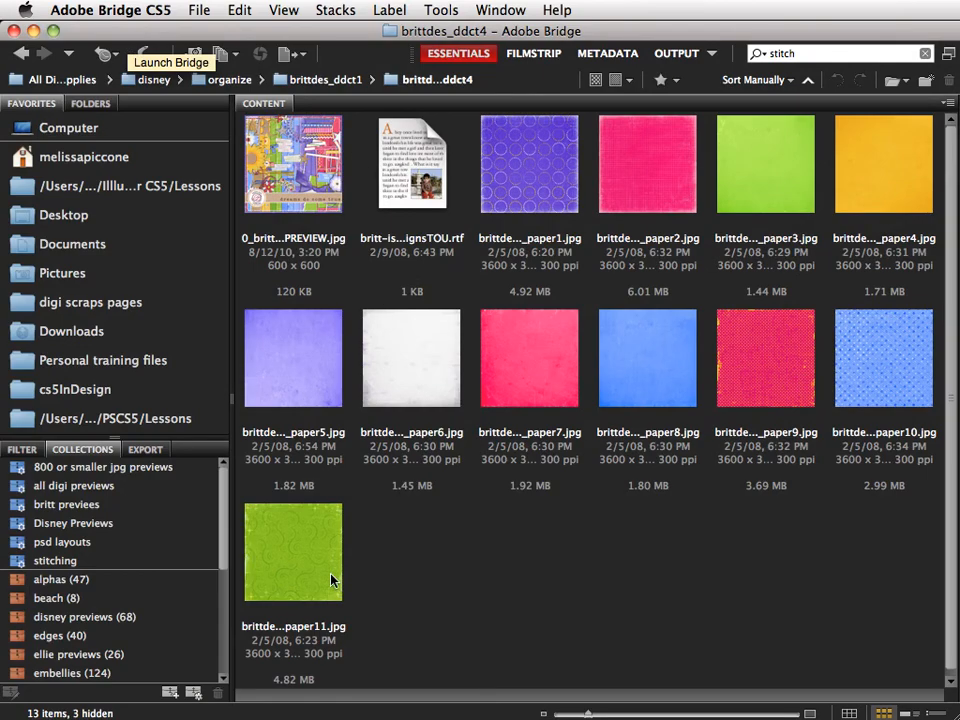
Load paper8, paper9 and paper11 from Bridge into Photoshop as layers
click(293, 551)
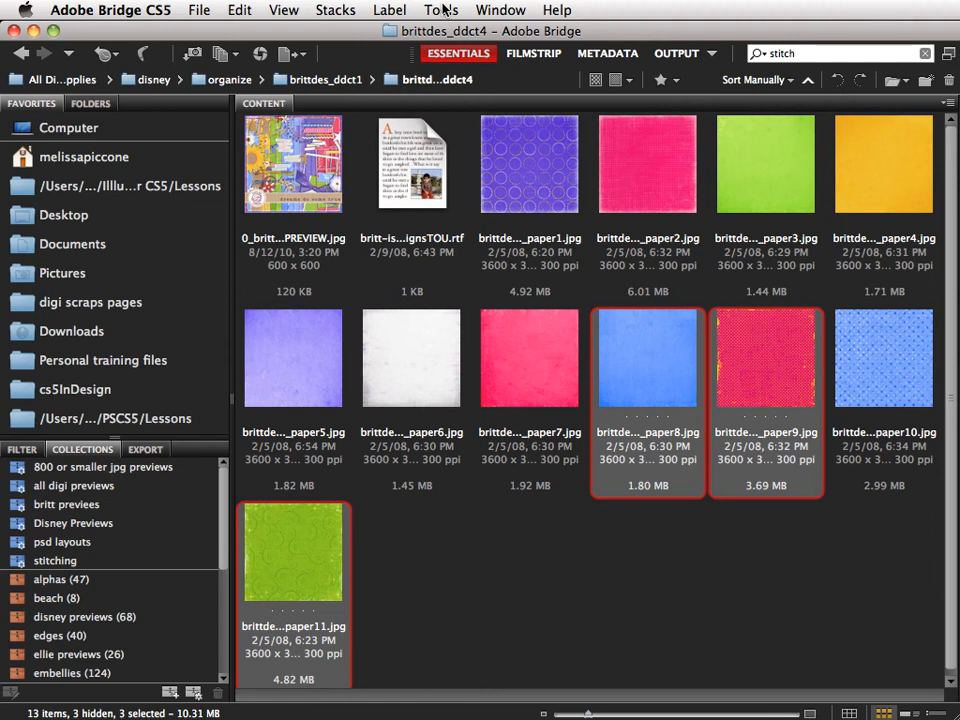
click(441, 10)
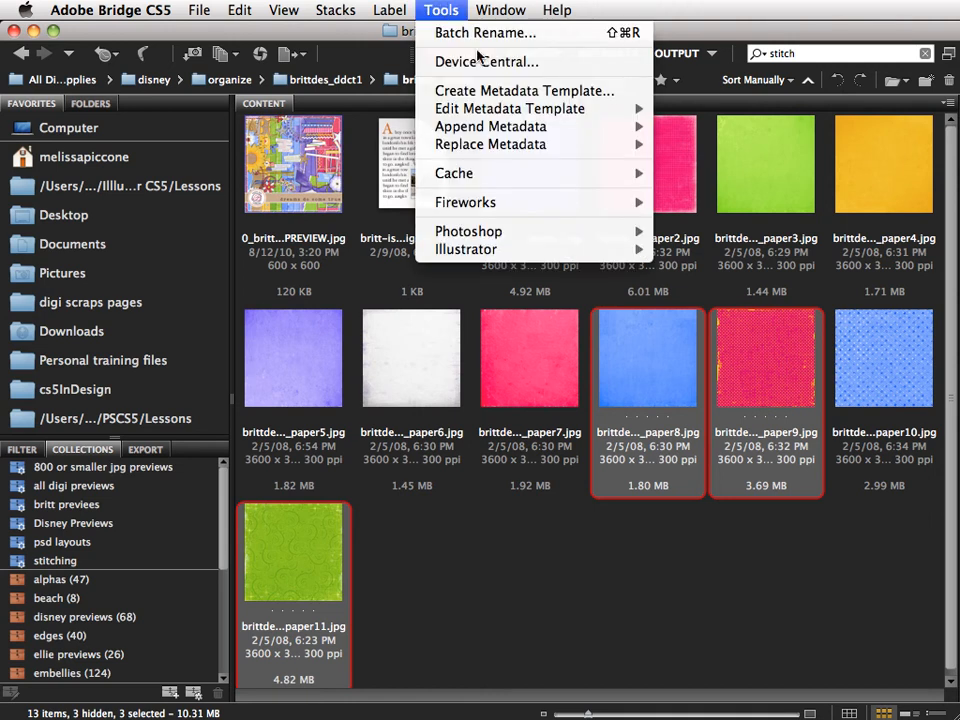
mouse_move(468, 231)
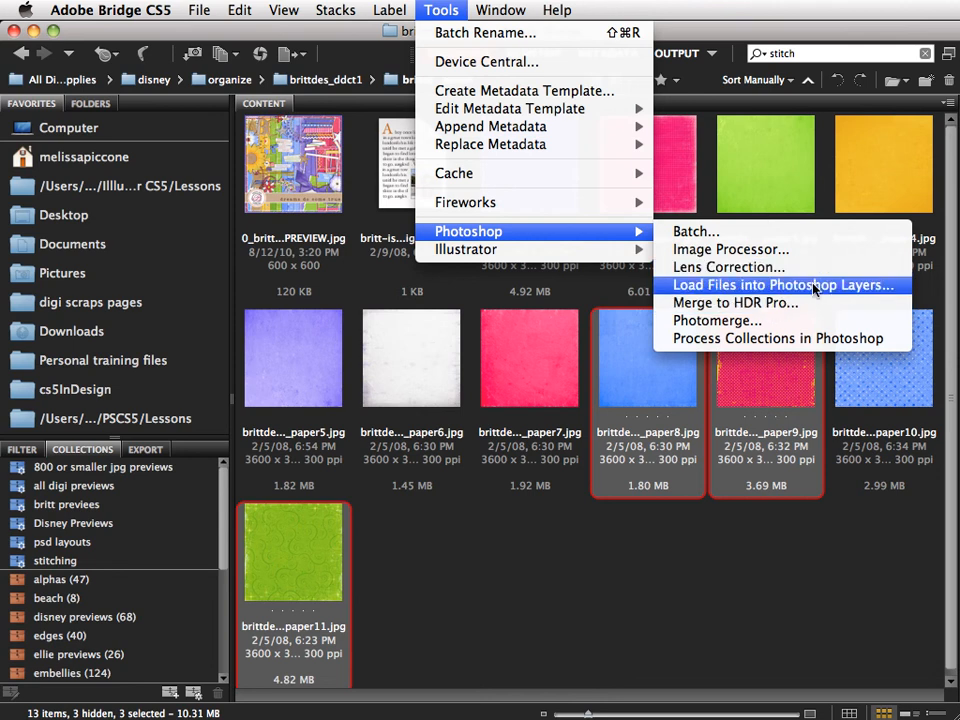
click(783, 285)
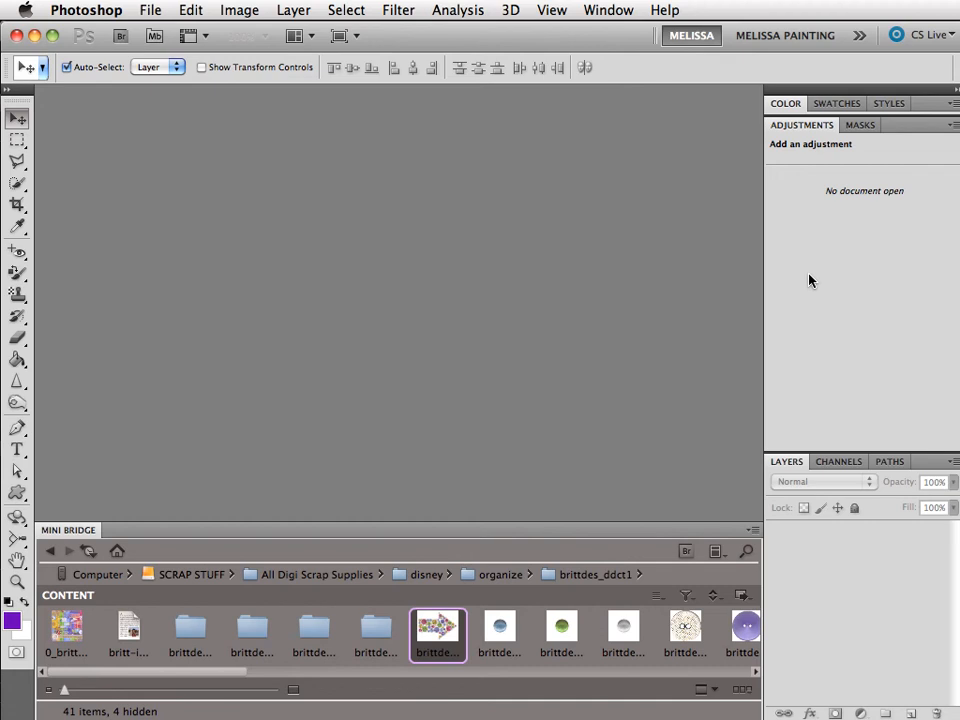
mouse_move(588, 338)
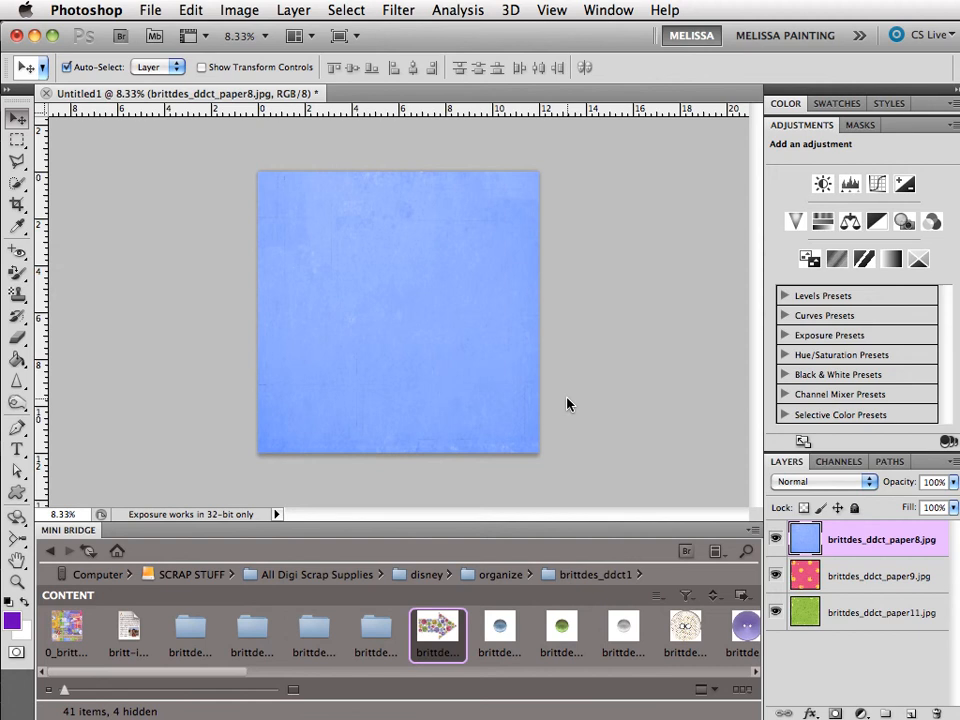
mouse_move(538, 474)
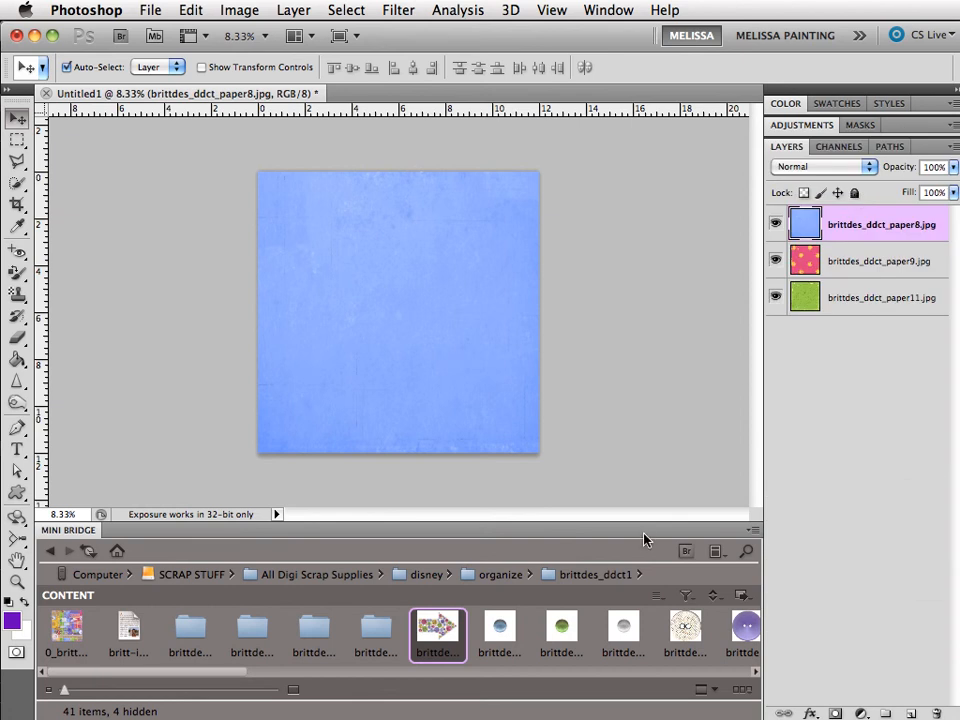
mouse_move(332, 385)
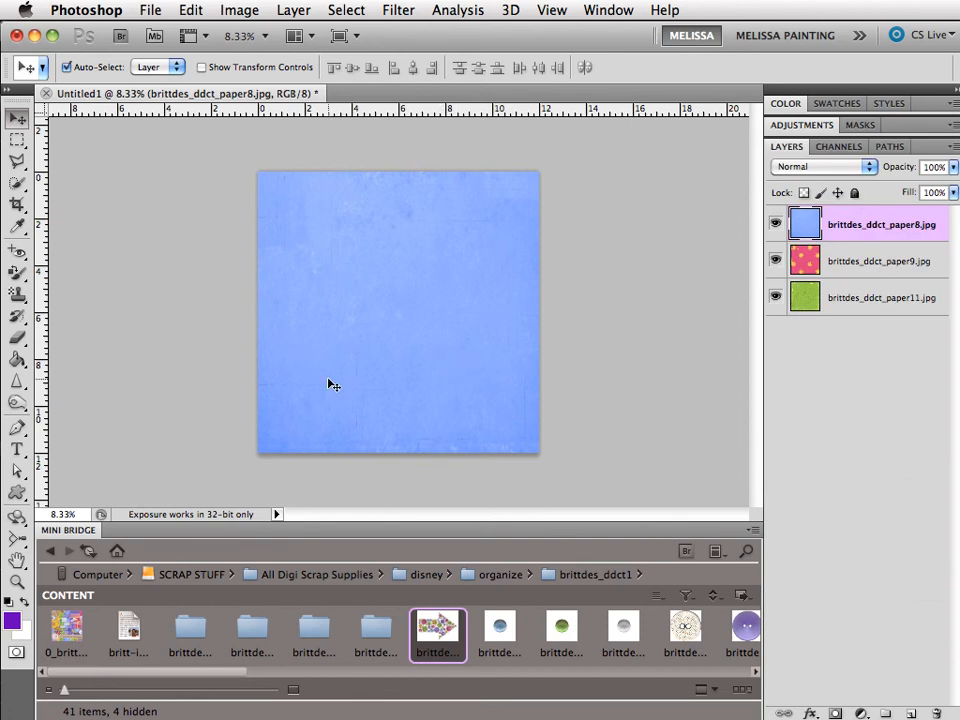
mouse_move(378, 384)
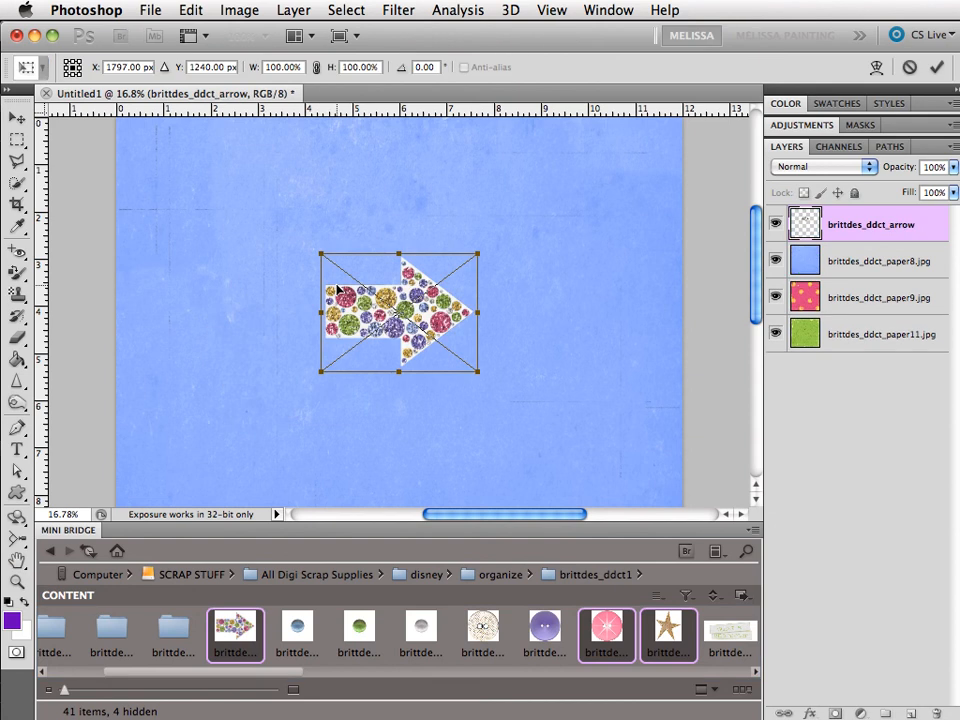
mouse_move(589, 401)
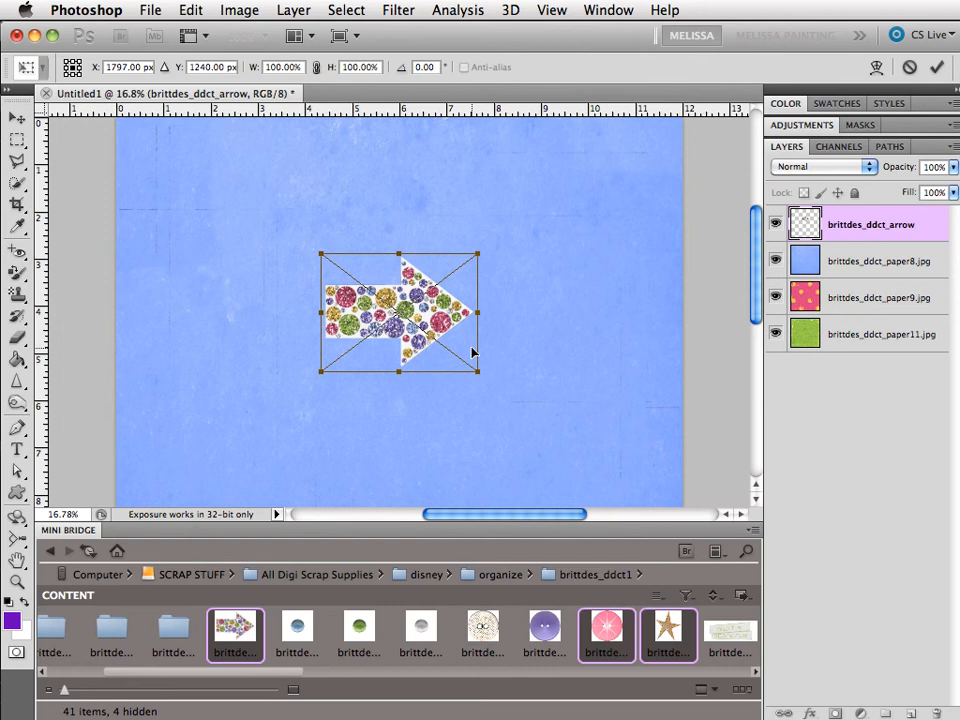
mouse_move(245, 600)
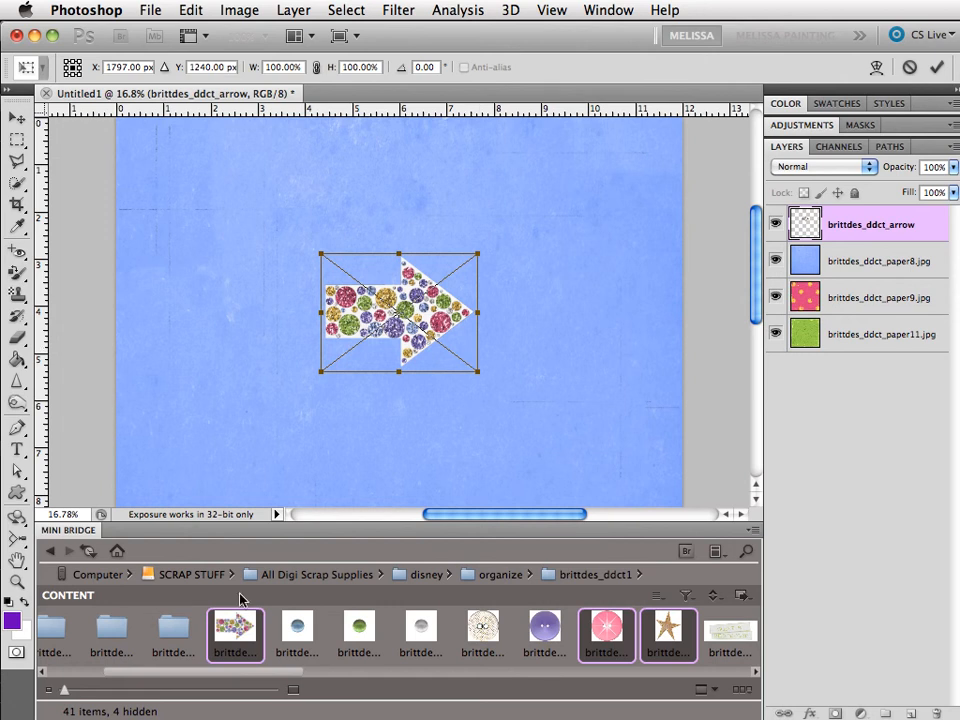
mouse_move(360, 383)
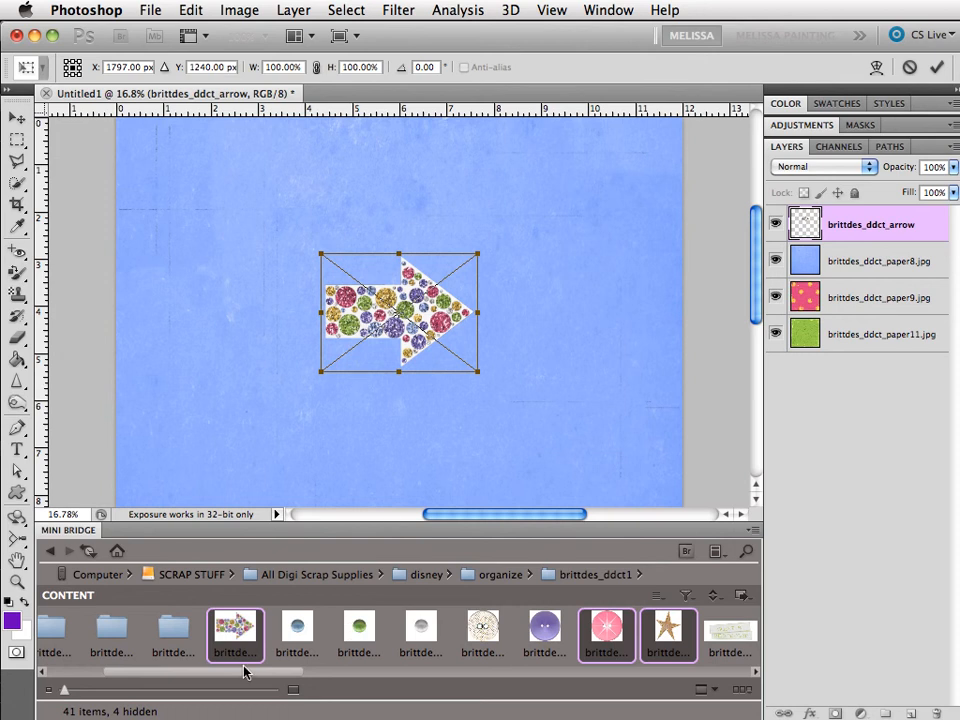
mouse_move(428, 286)
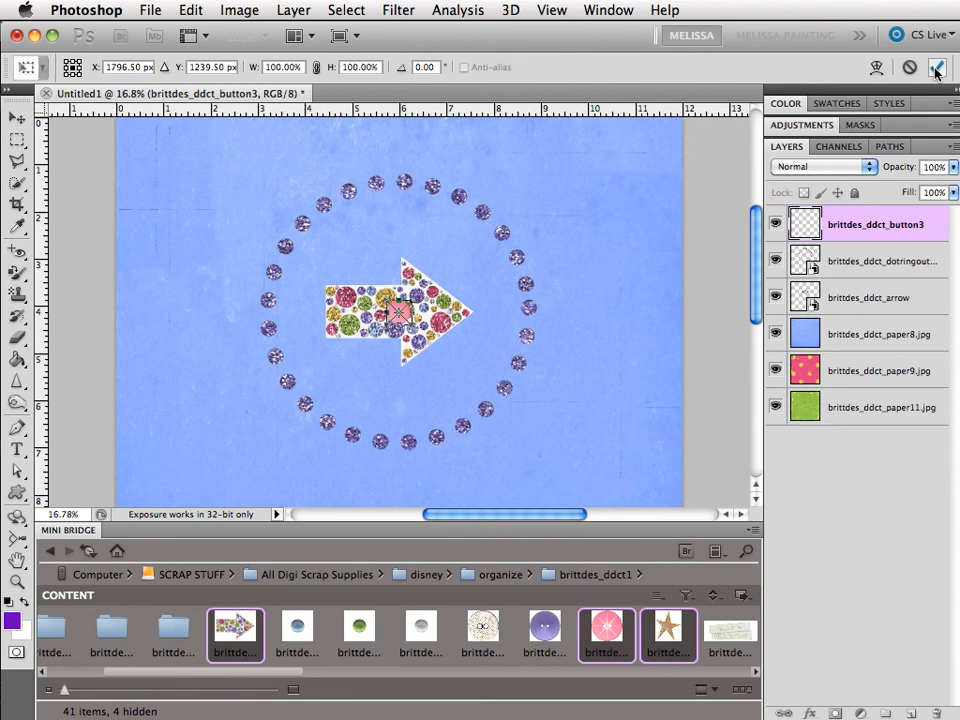
mouse_move(937, 70)
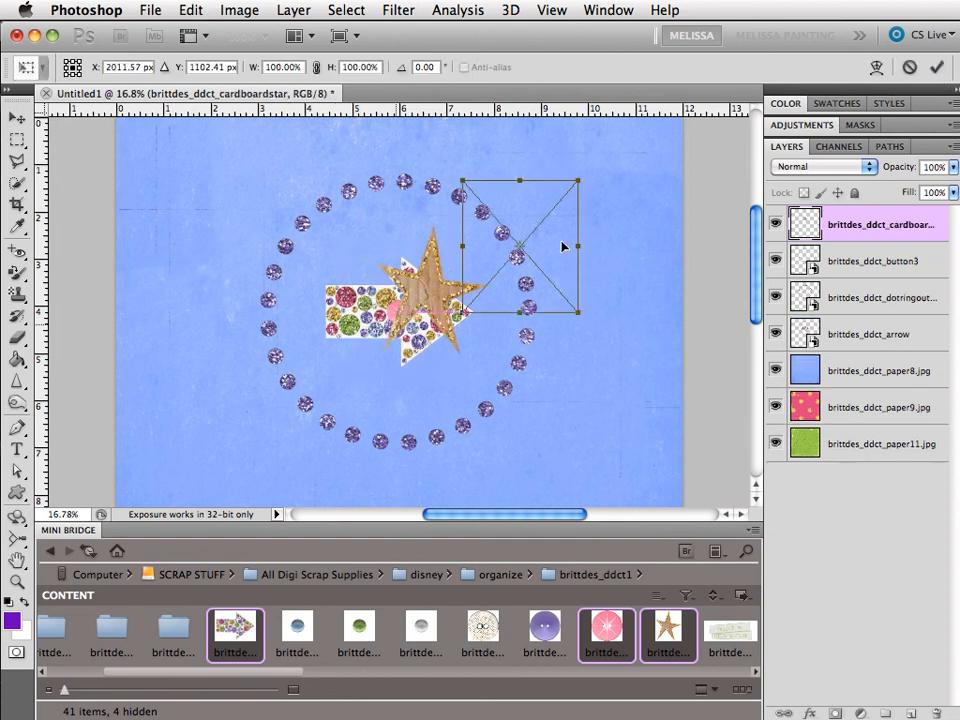
Move the cardboard star toward the upper right of the page
drag(520, 247, 612, 207)
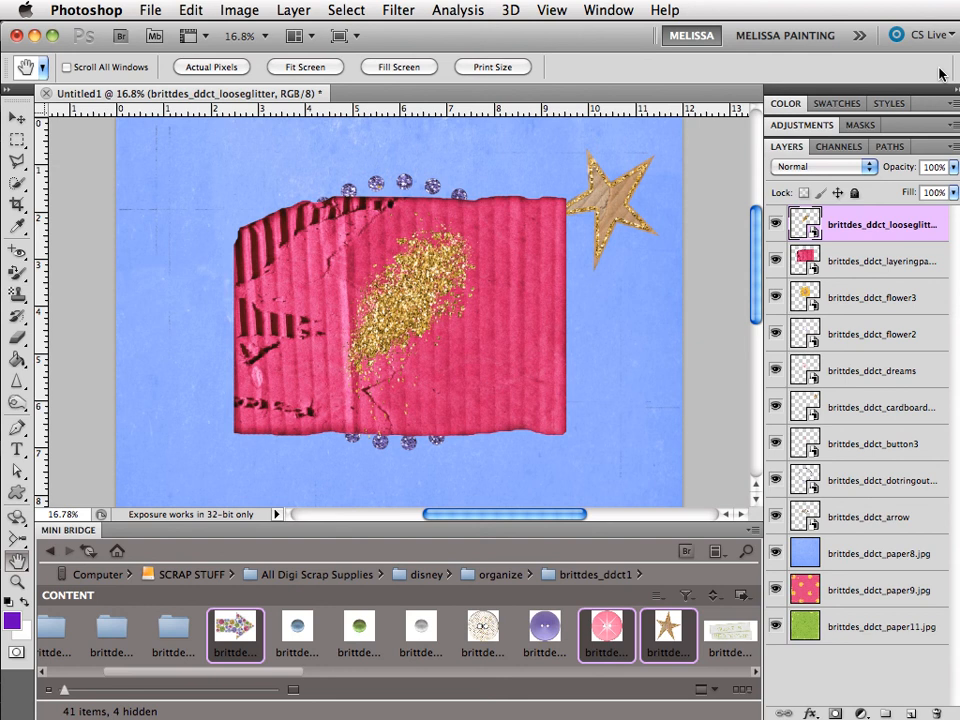
mouse_move(871, 251)
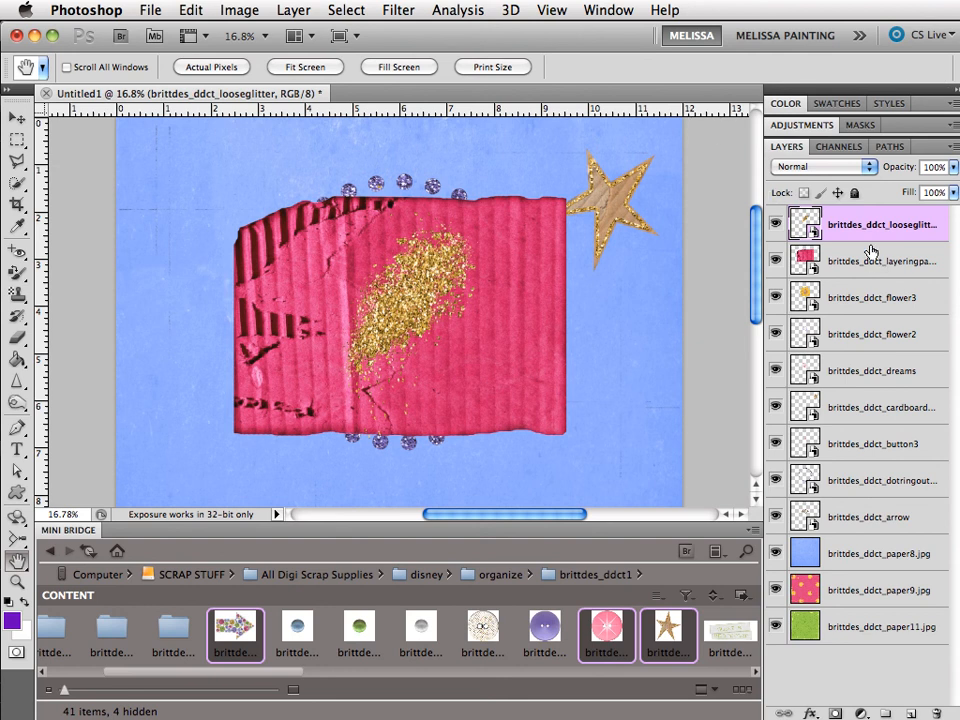
mouse_move(835, 541)
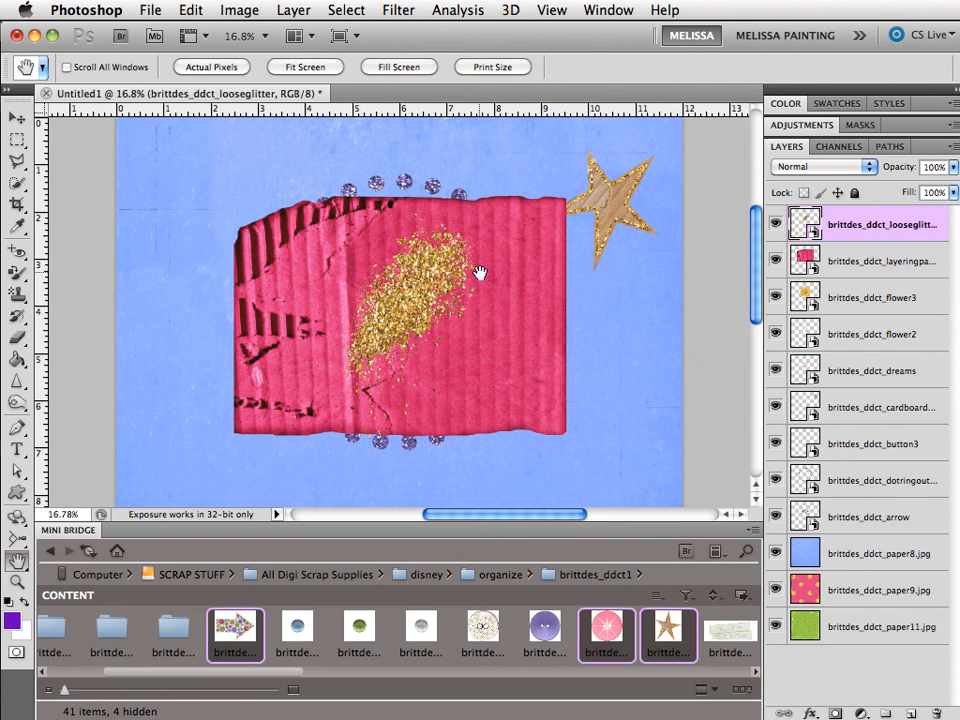
Select the Move tool to start repositioning the embellishments
click(17, 118)
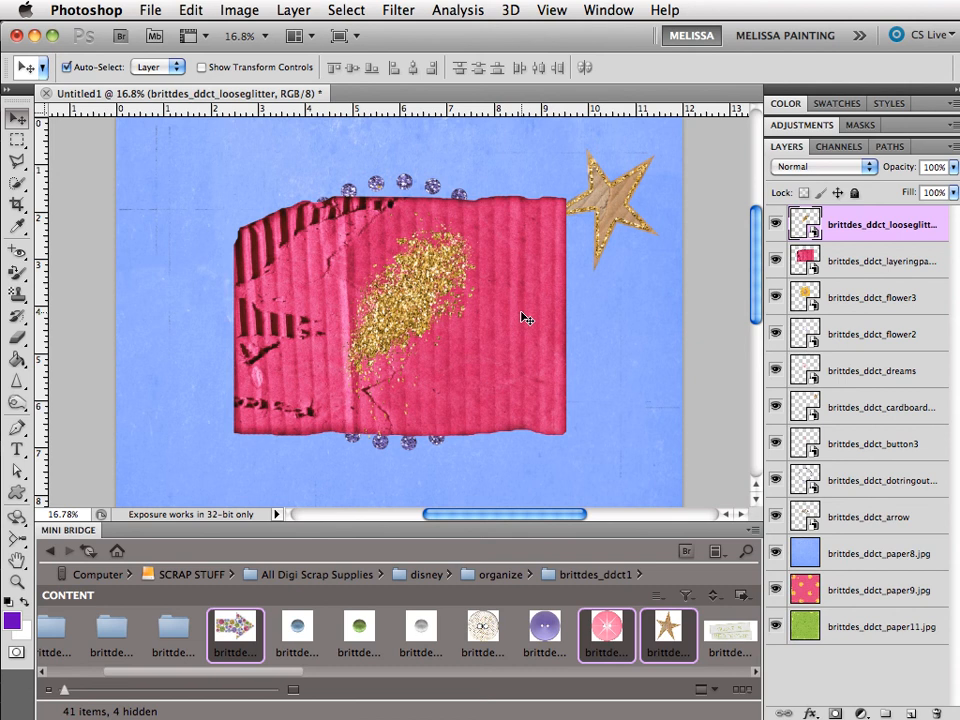
mouse_move(510, 546)
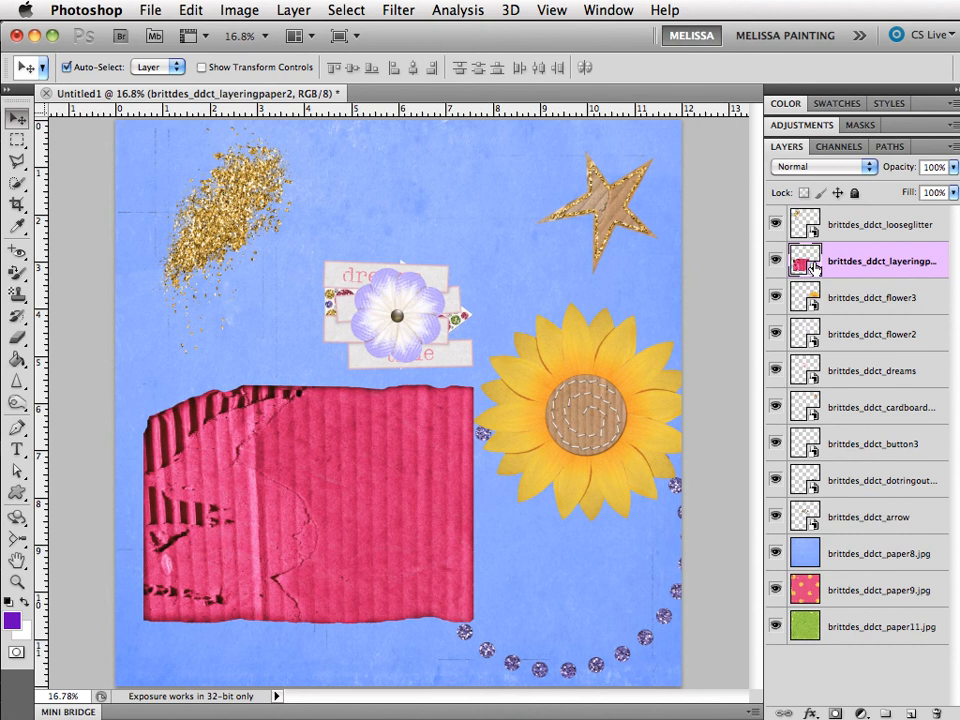
mouse_move(805, 261)
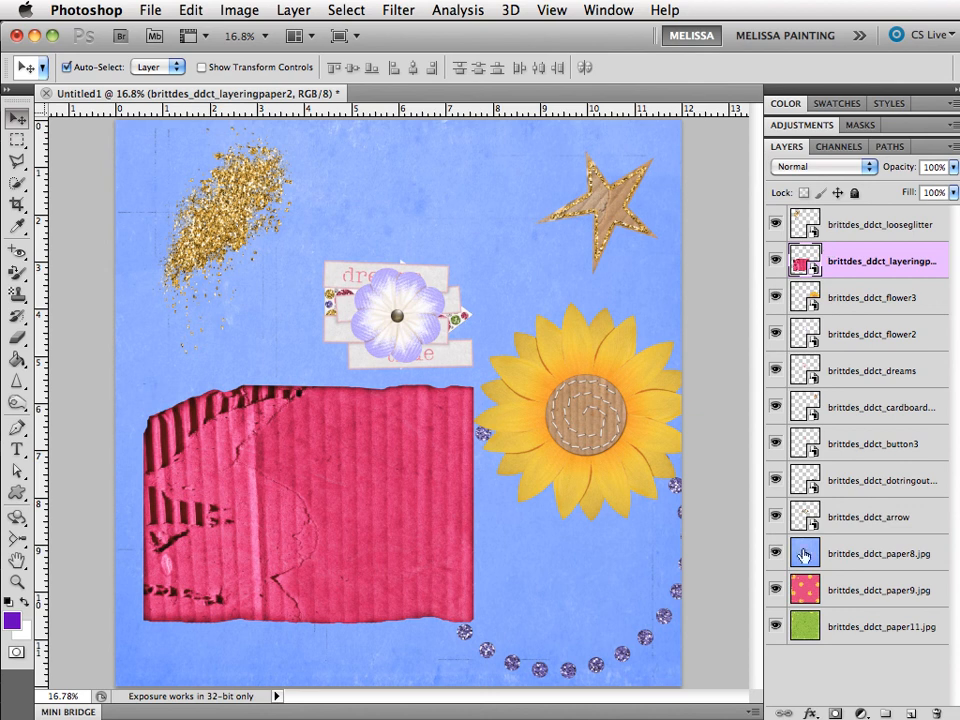
mouse_move(805, 551)
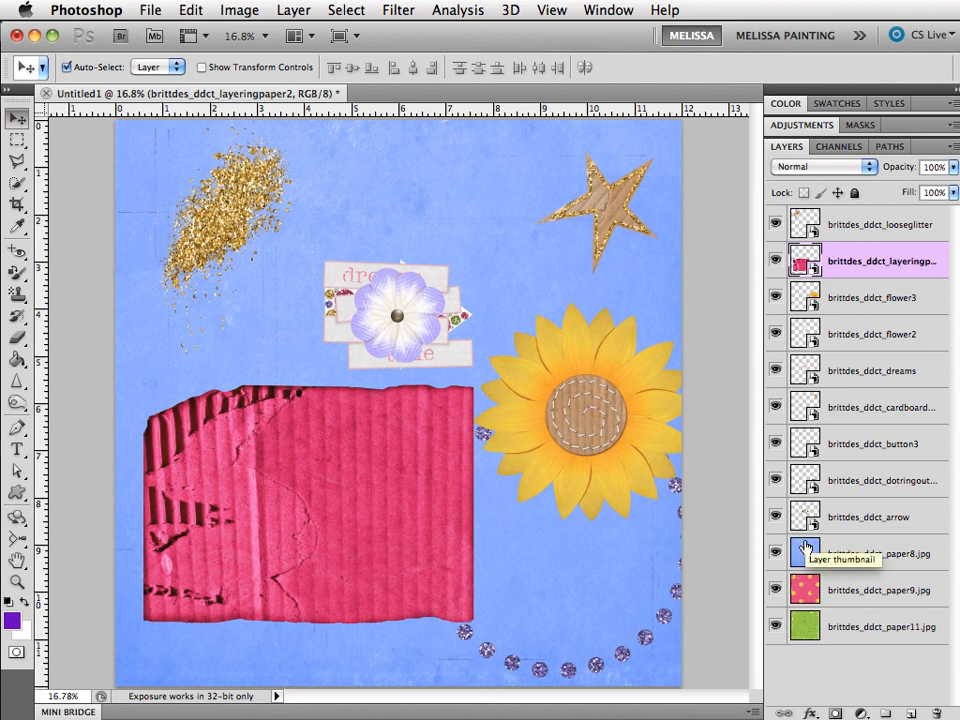
mouse_move(940, 380)
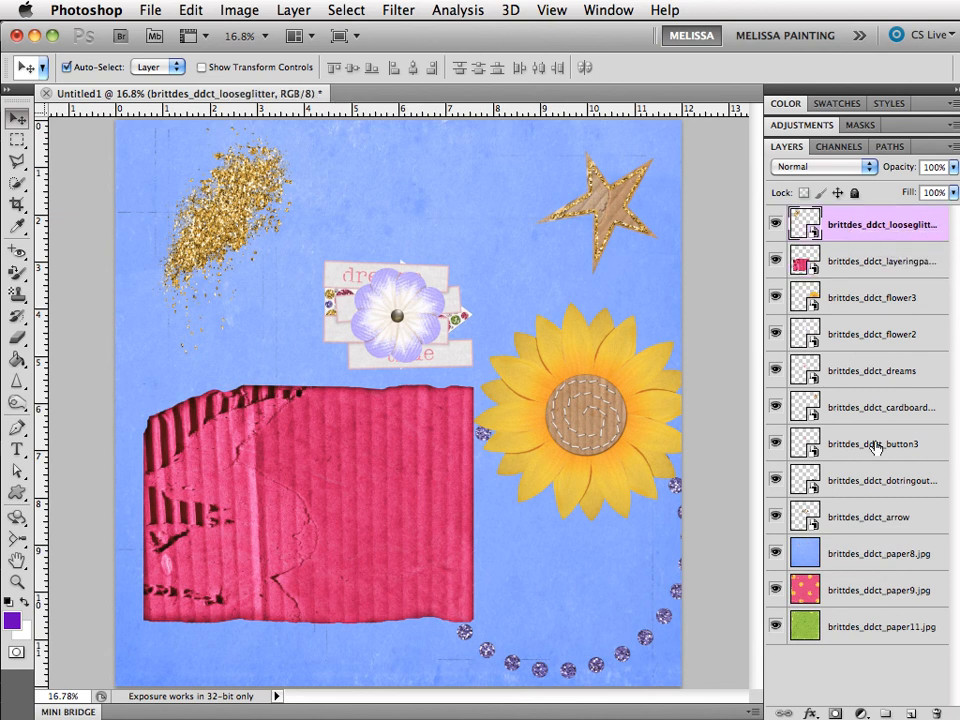
mouse_move(870, 515)
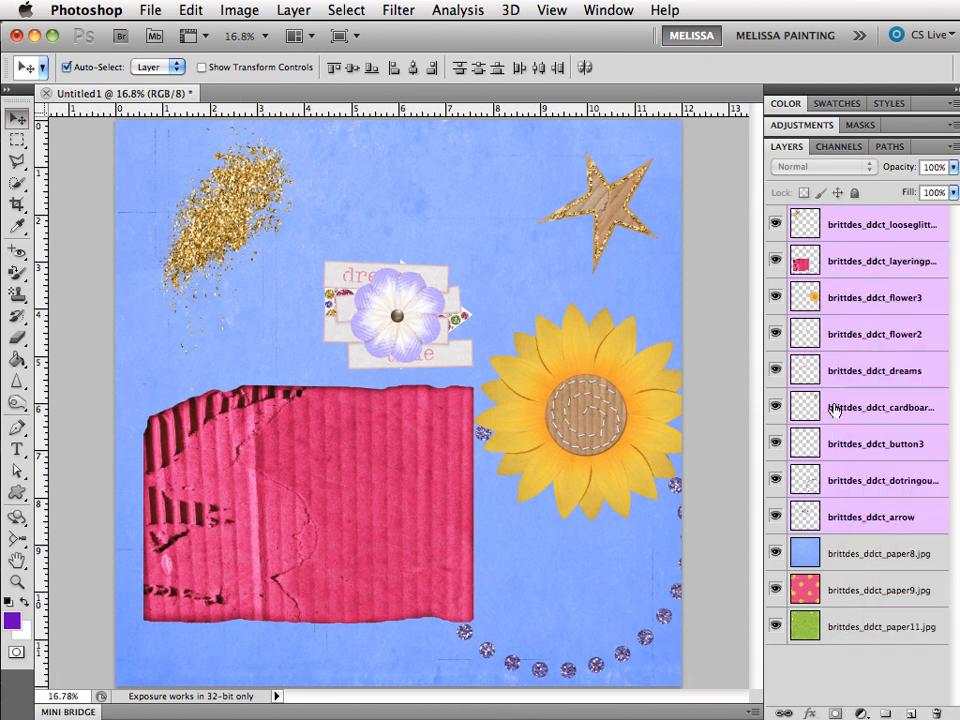
mouse_move(880, 407)
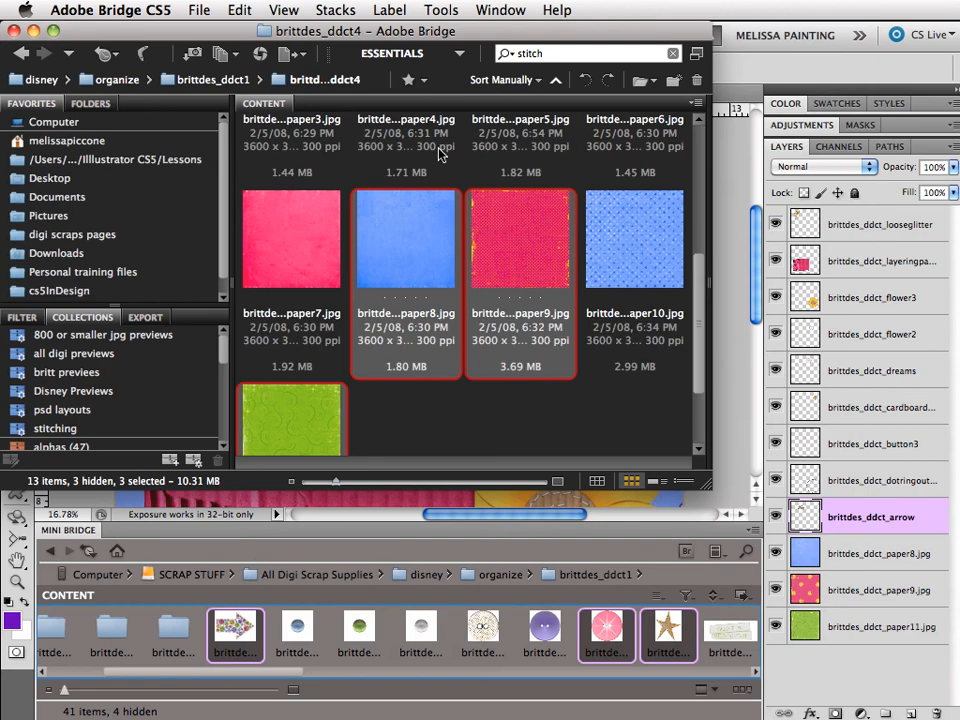
mouse_move(702, 290)
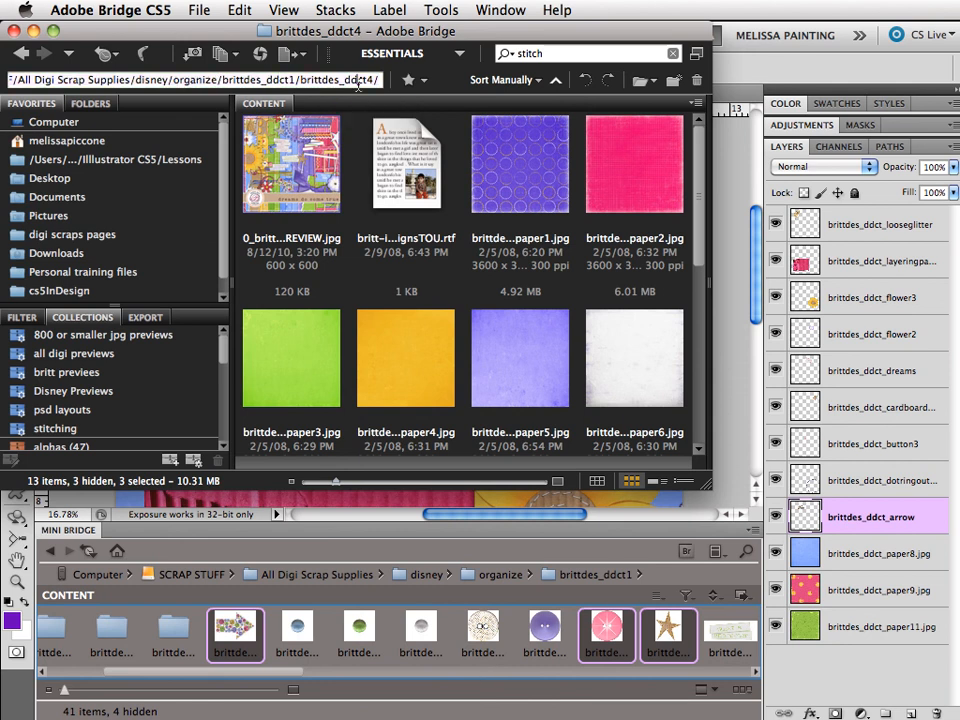
click(291, 163)
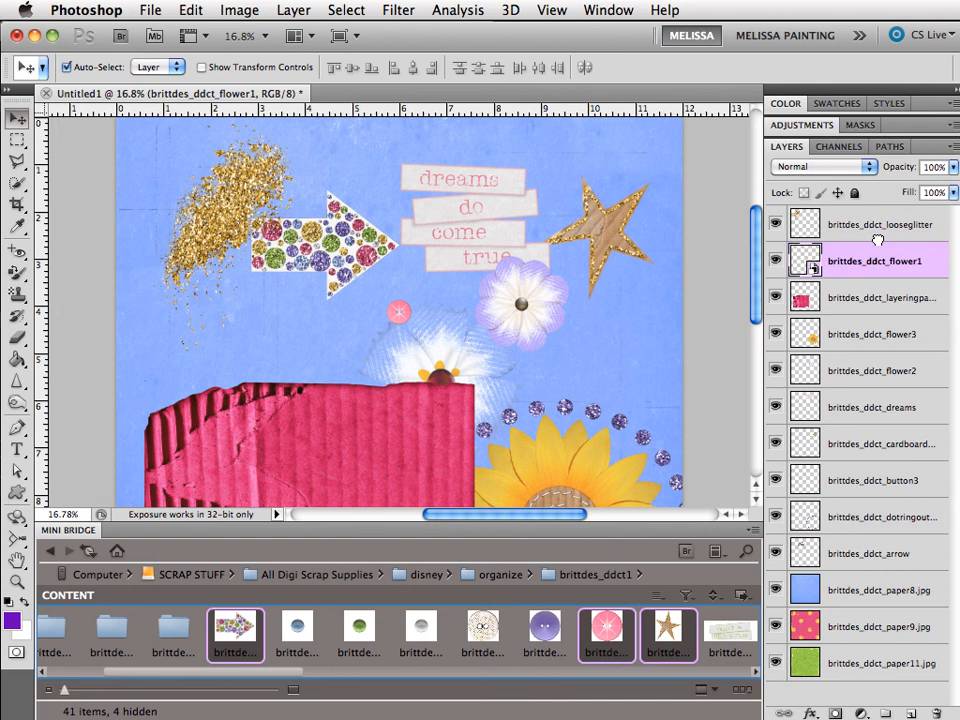
Bring up the flower1 layer's context menu to rasterize it
right_click(873, 260)
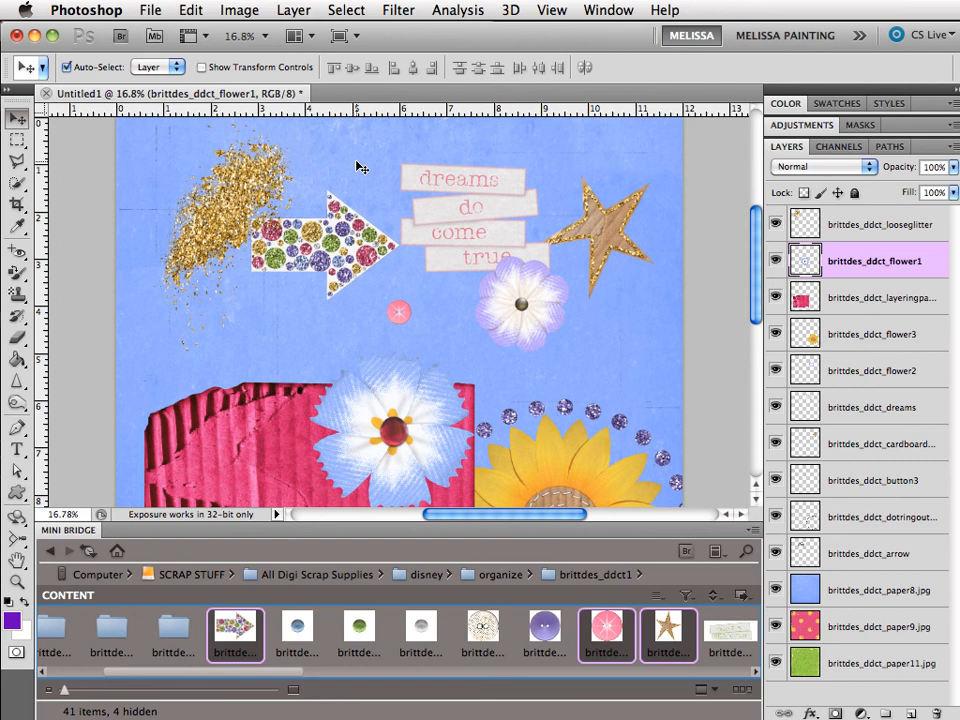
mouse_move(590, 288)
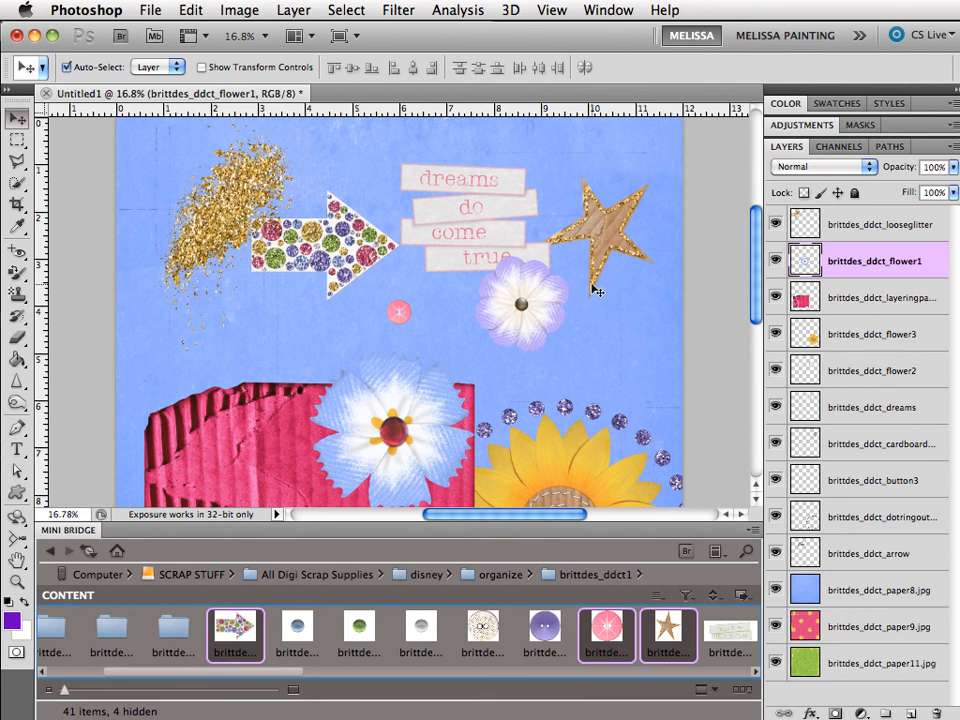
mouse_move(553, 163)
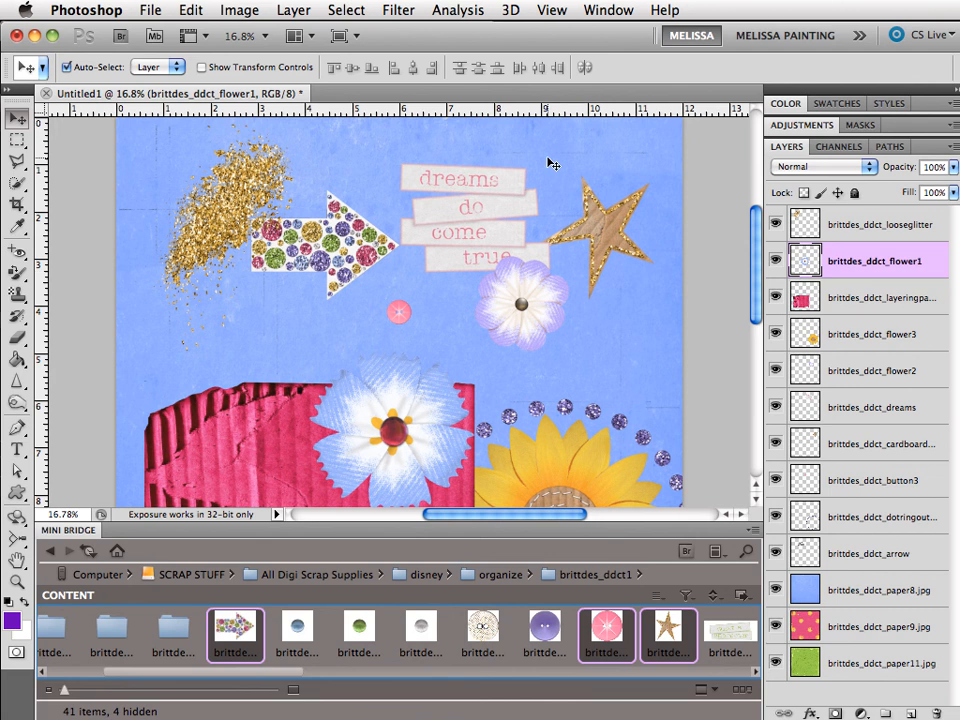
mouse_move(535, 390)
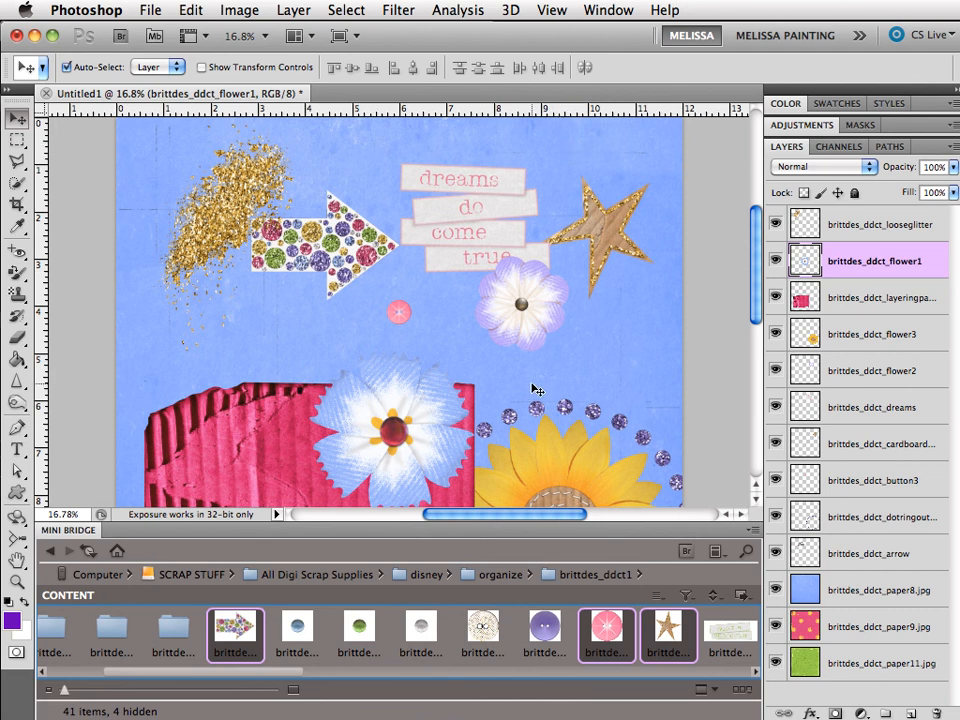